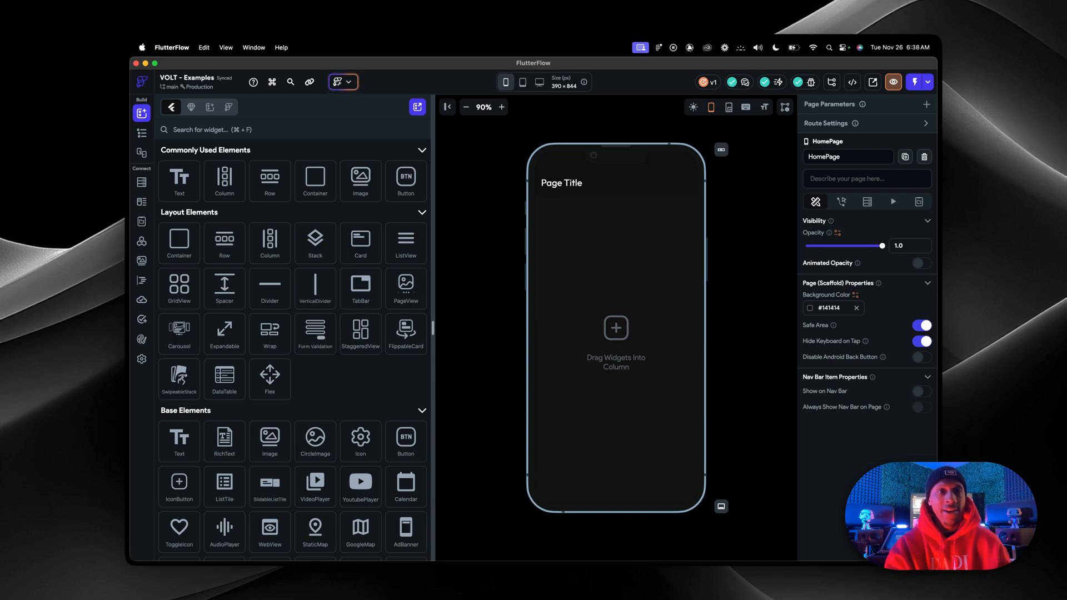
mouse_move(533, 311)
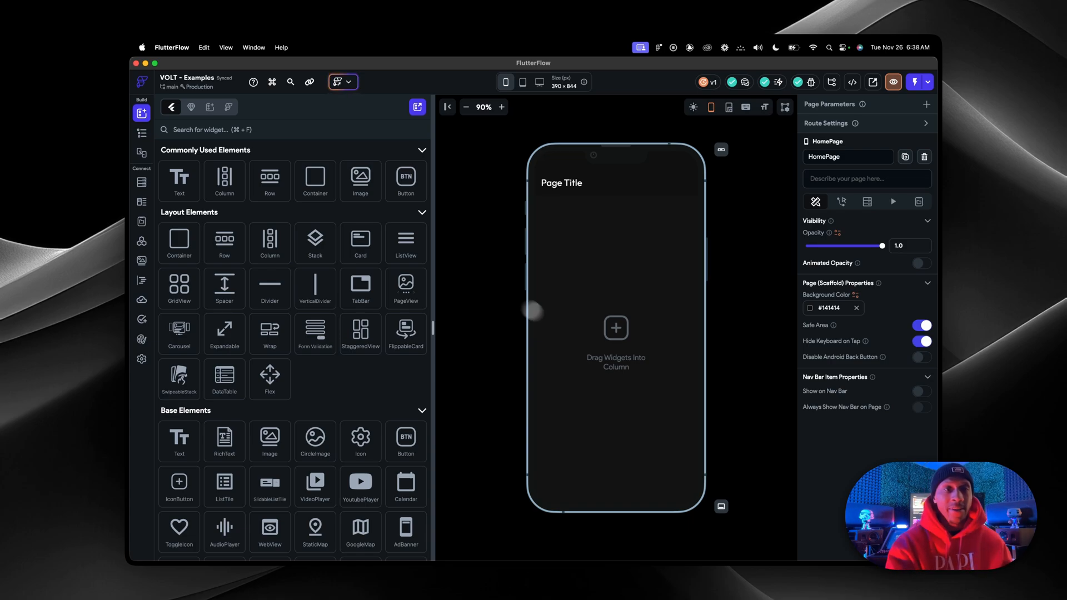
mouse_move(275, 413)
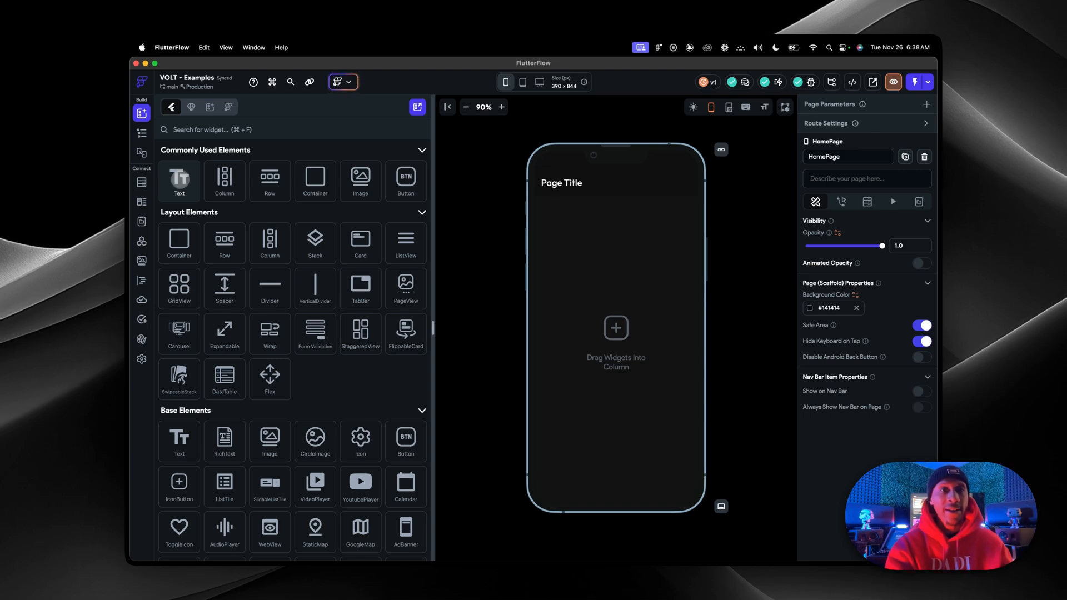
mouse_move(360, 181)
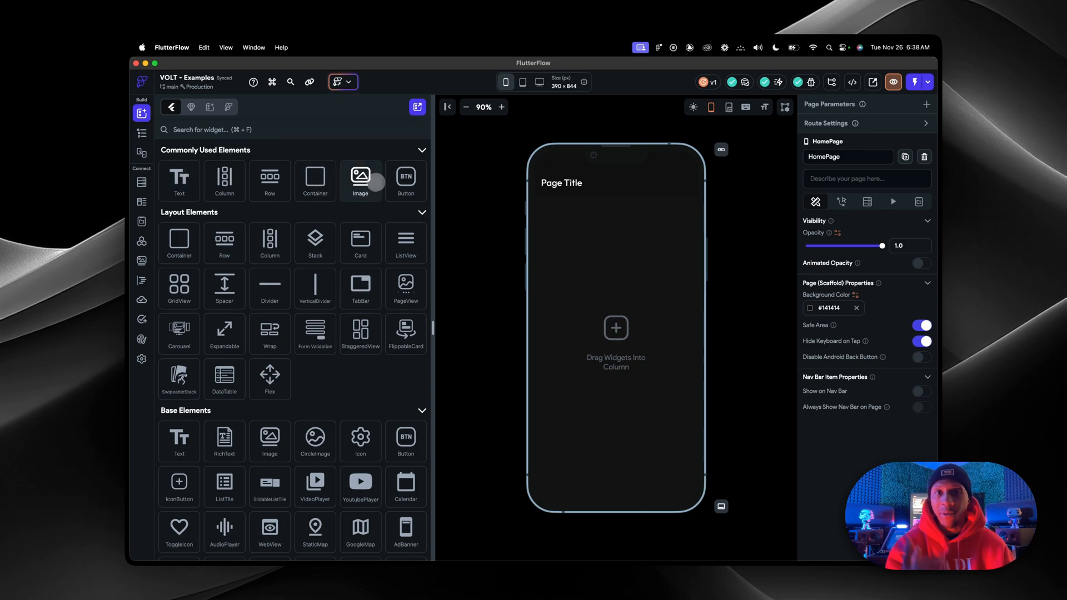
Build a column holding a banner container, a container-and-column row, and a grid view with a tile.
scroll("down", 3)
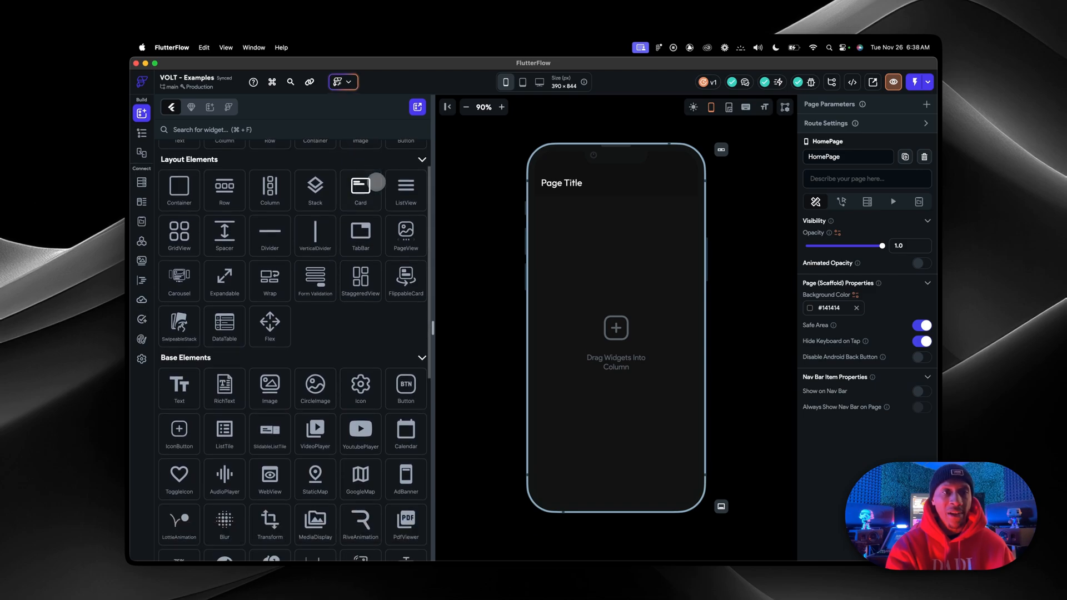
scroll("up", 3)
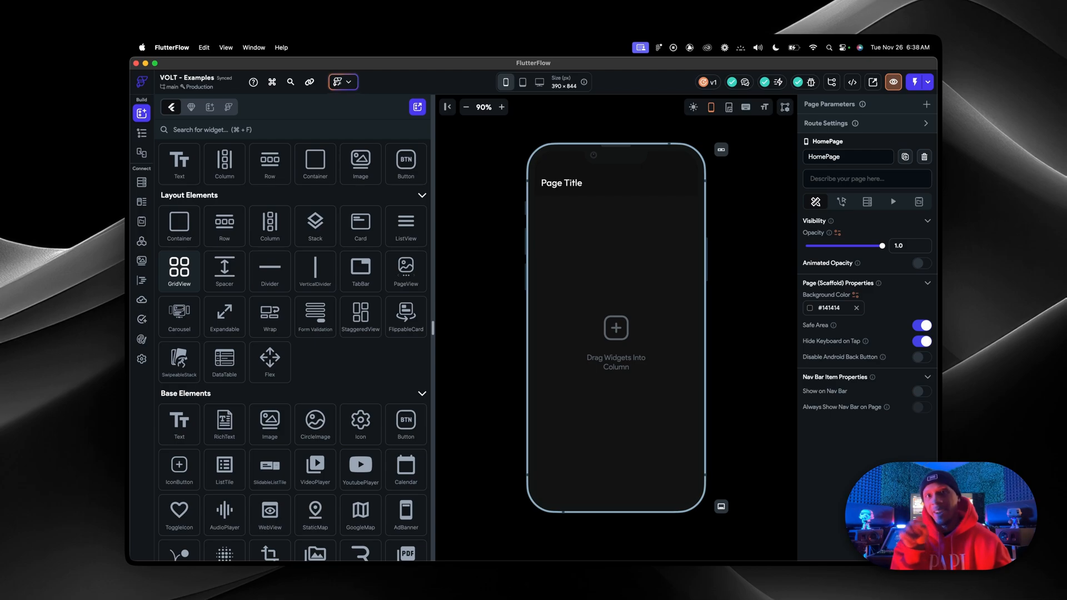
scroll("down", 3)
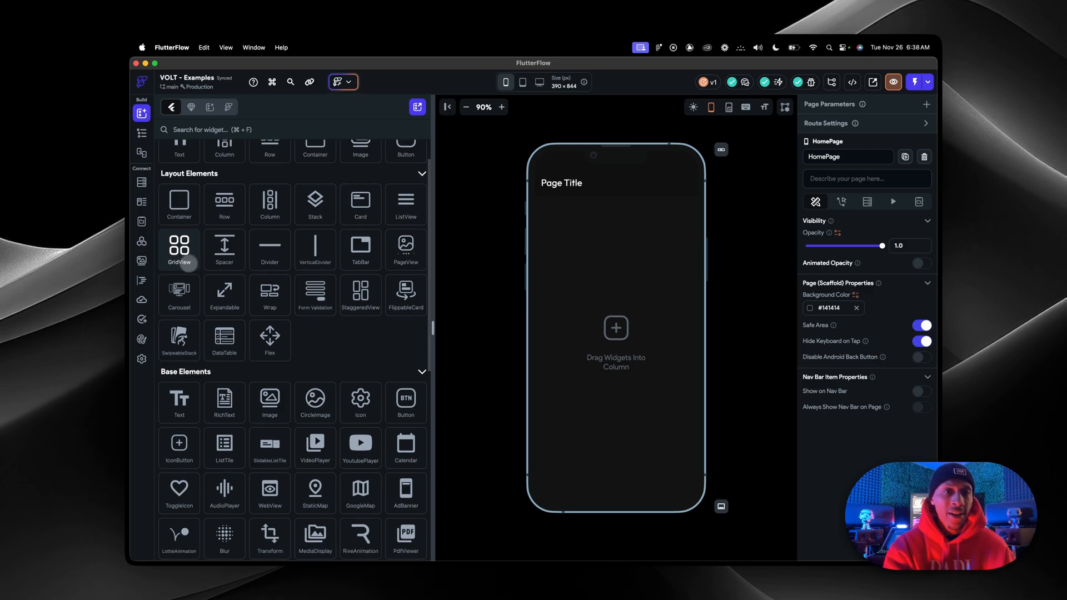
scroll("down", 3)
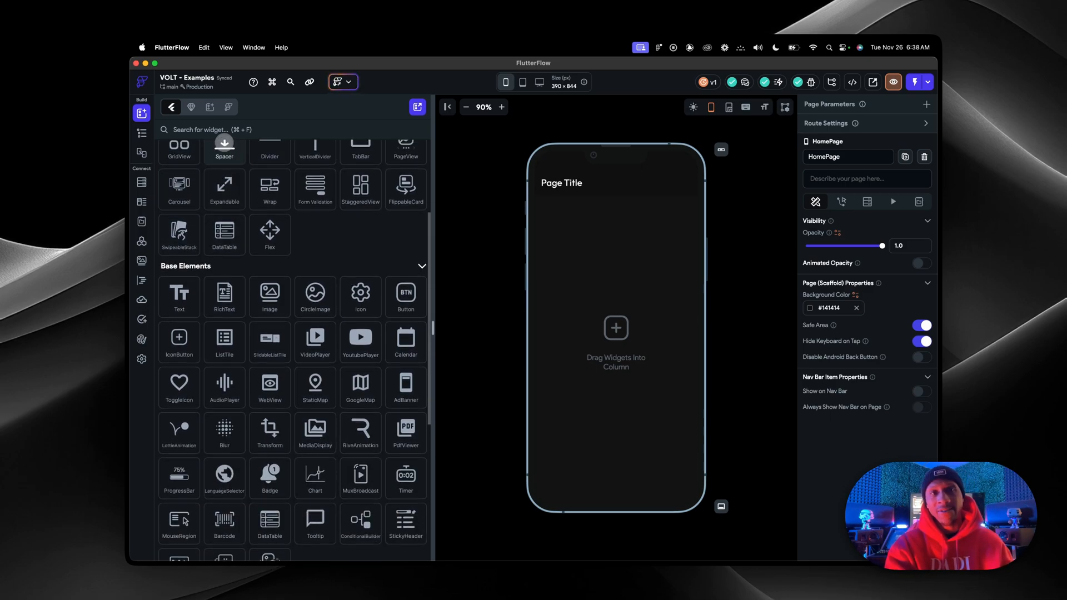
scroll("up", 3)
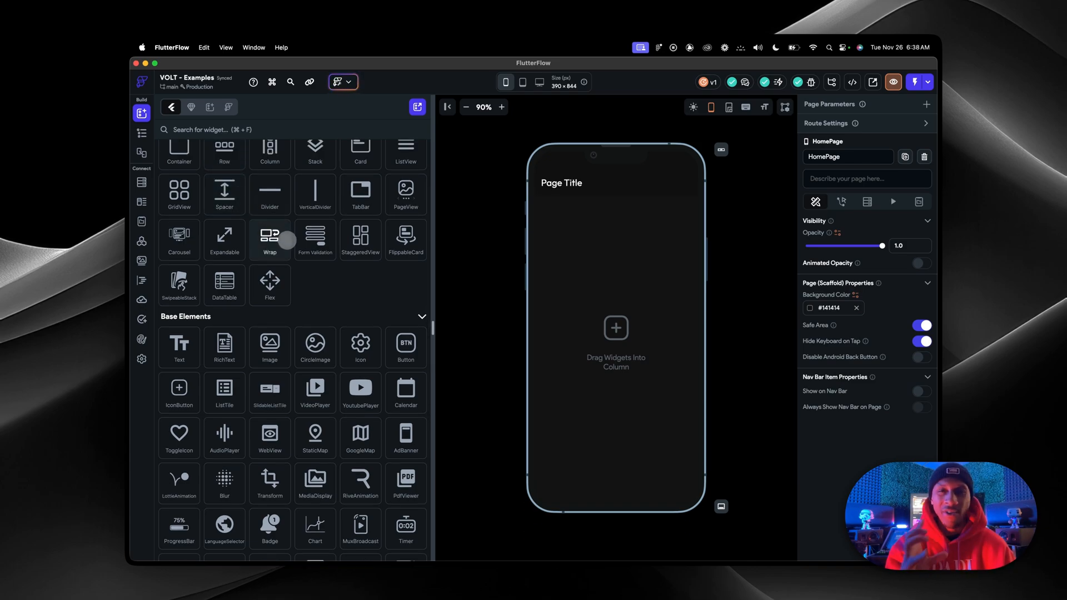
mouse_move(406, 195)
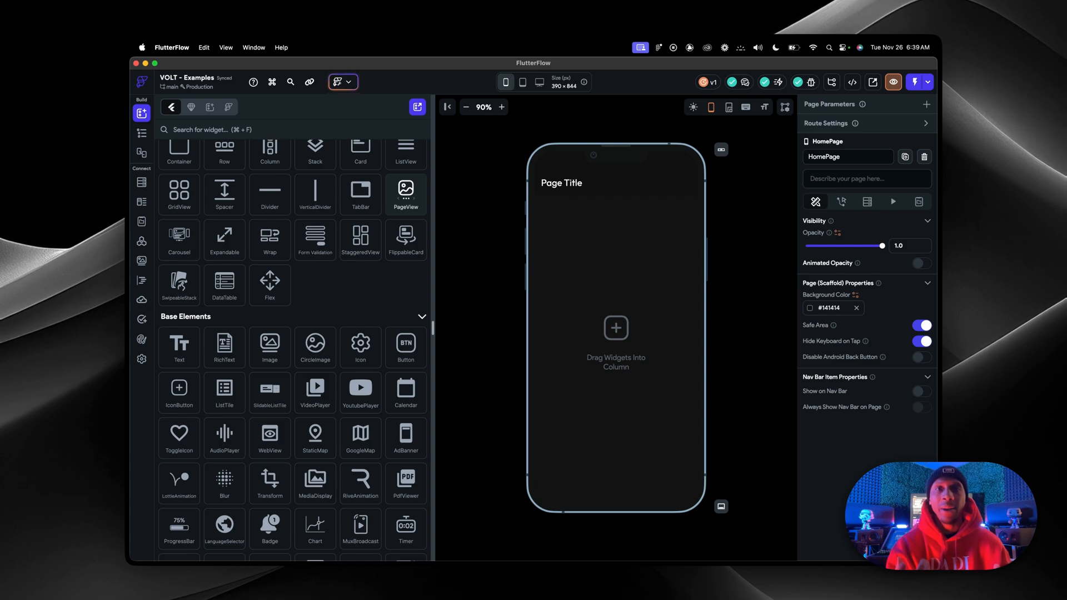
scroll("down", 3)
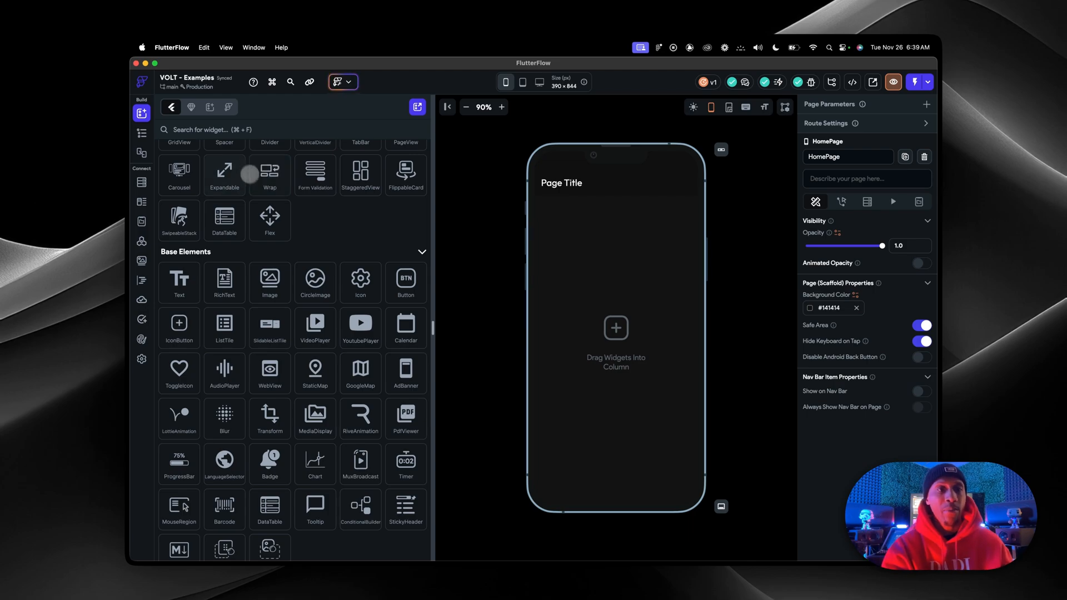
scroll("down", 3)
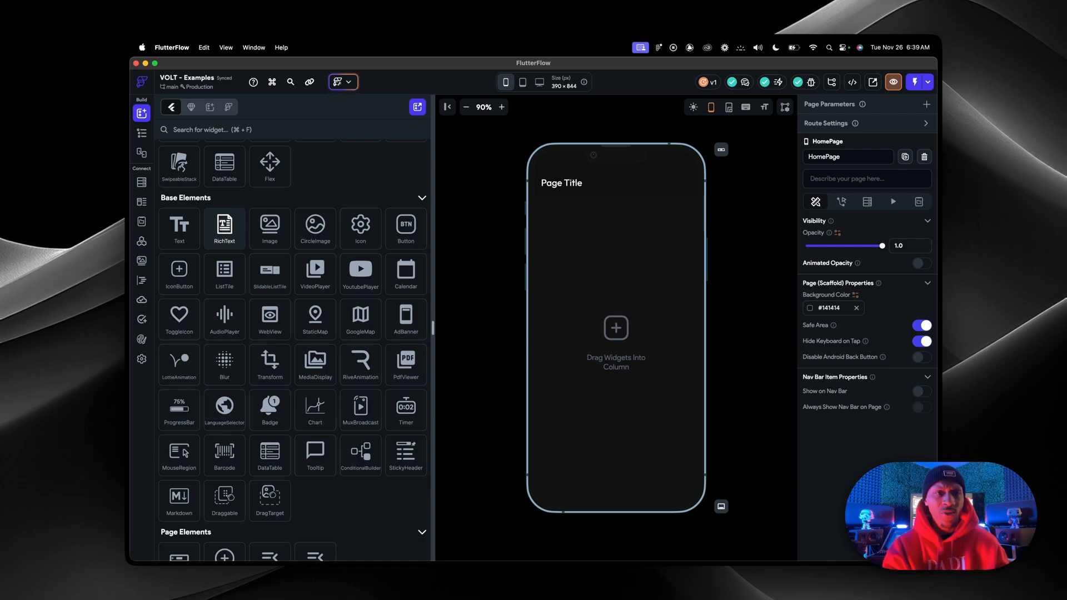
scroll("down", 3)
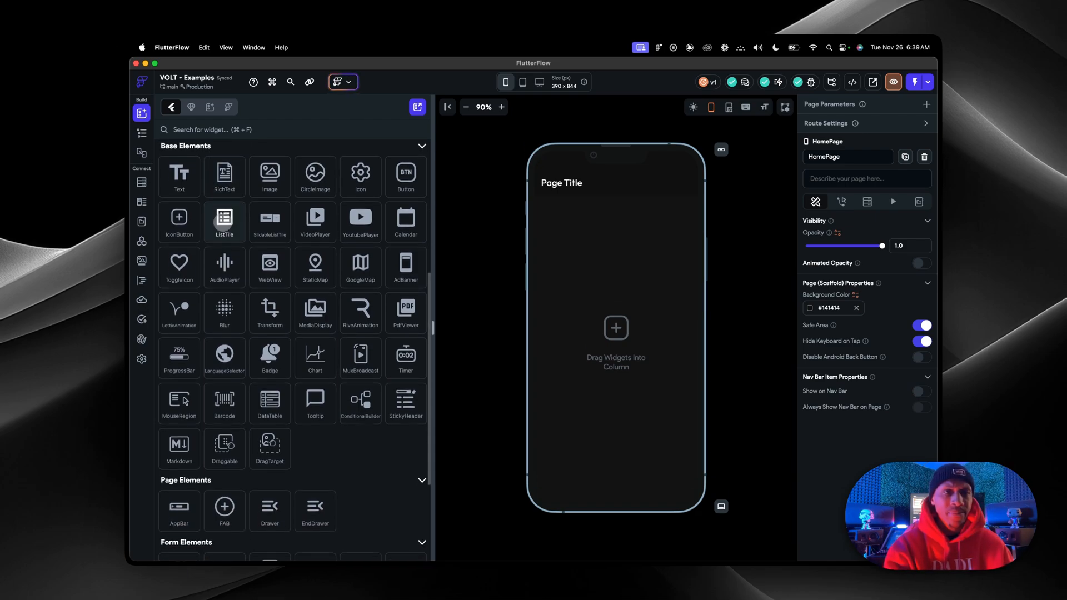
scroll("up", 3)
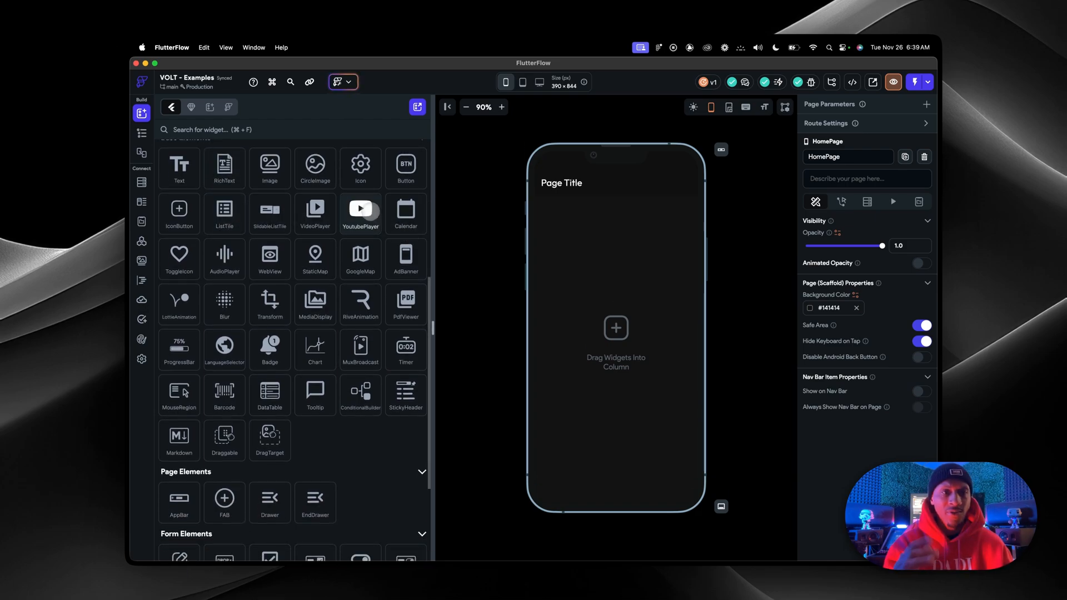
scroll("down", 3)
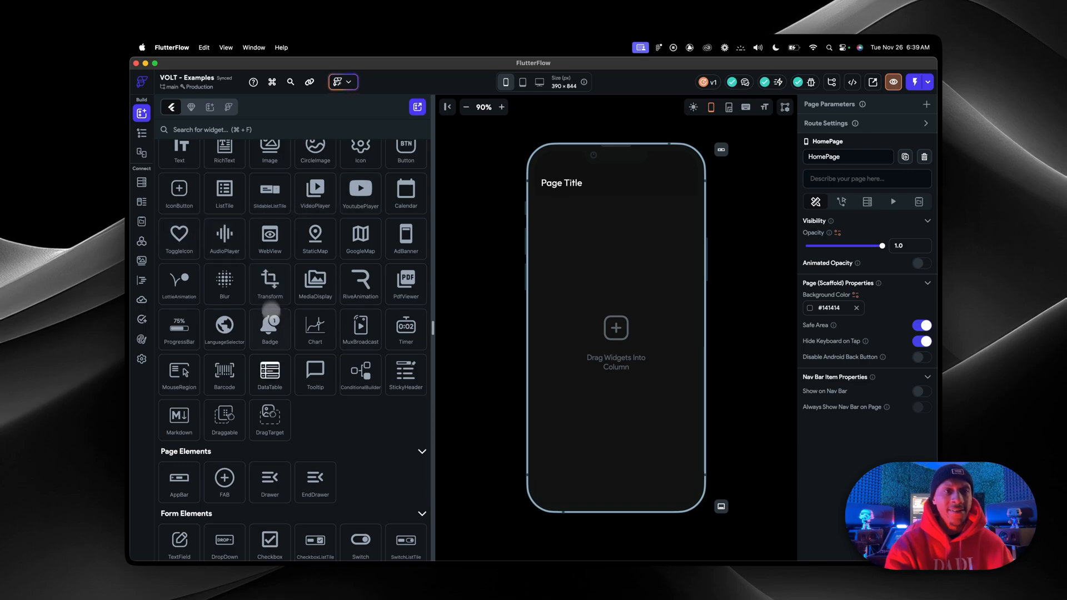
scroll("down", 3)
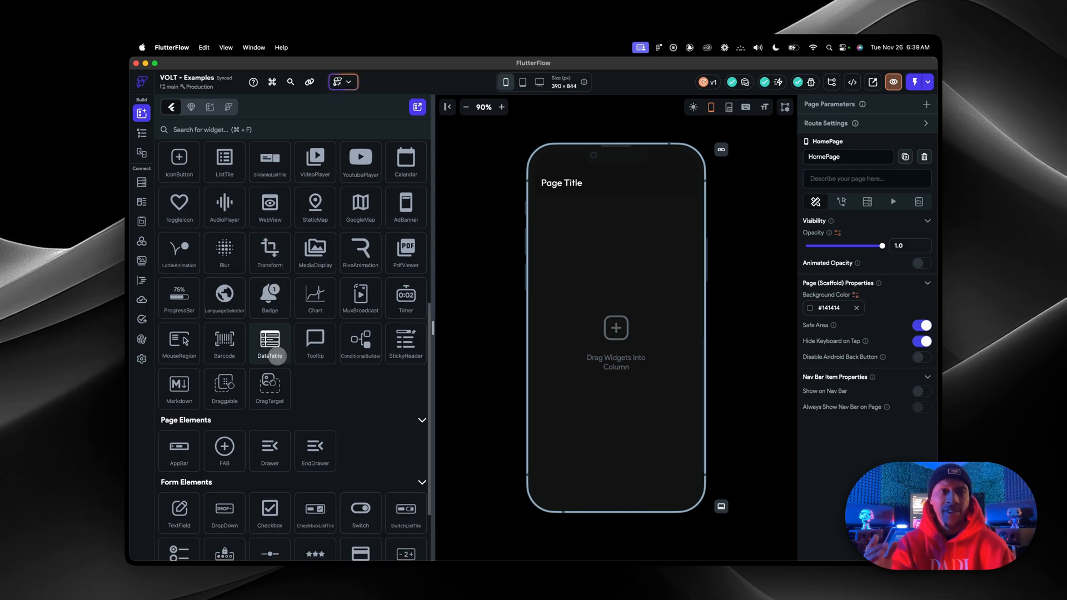
scroll("down", 3)
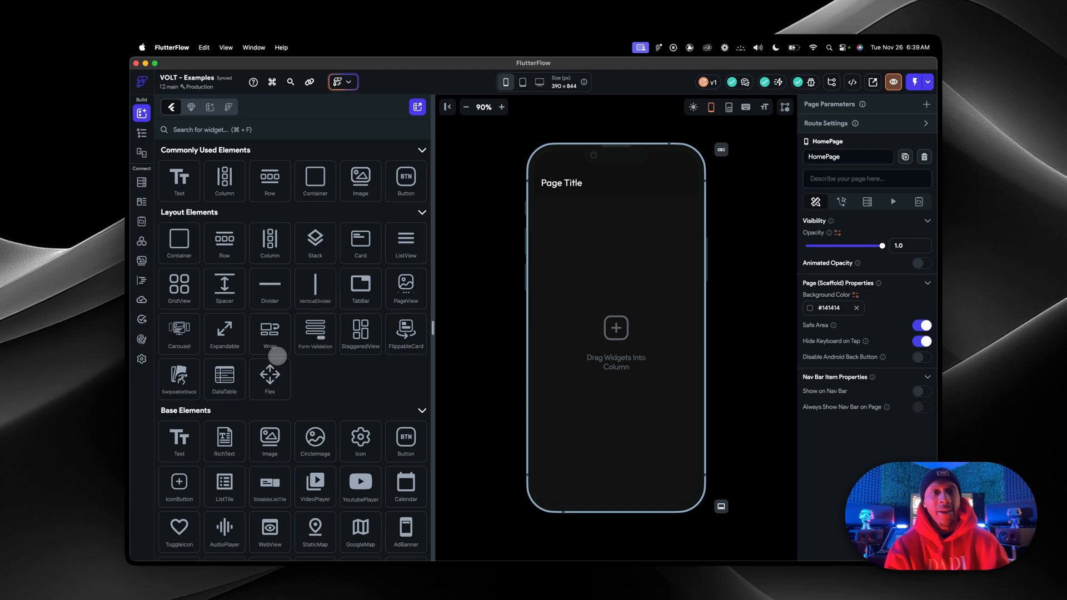
mouse_move(276, 356)
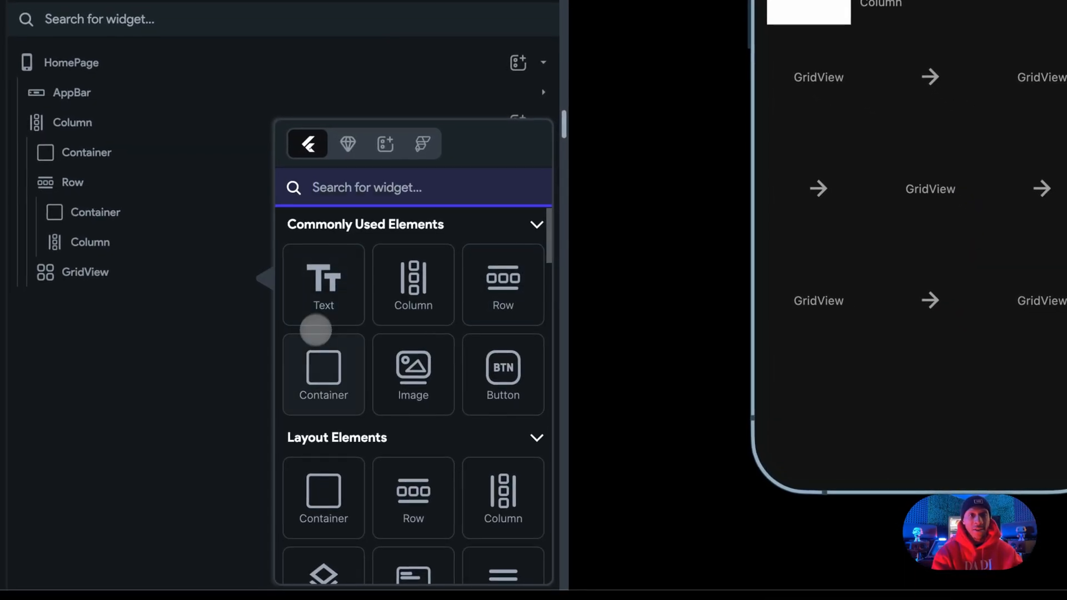
left_click(322, 373)
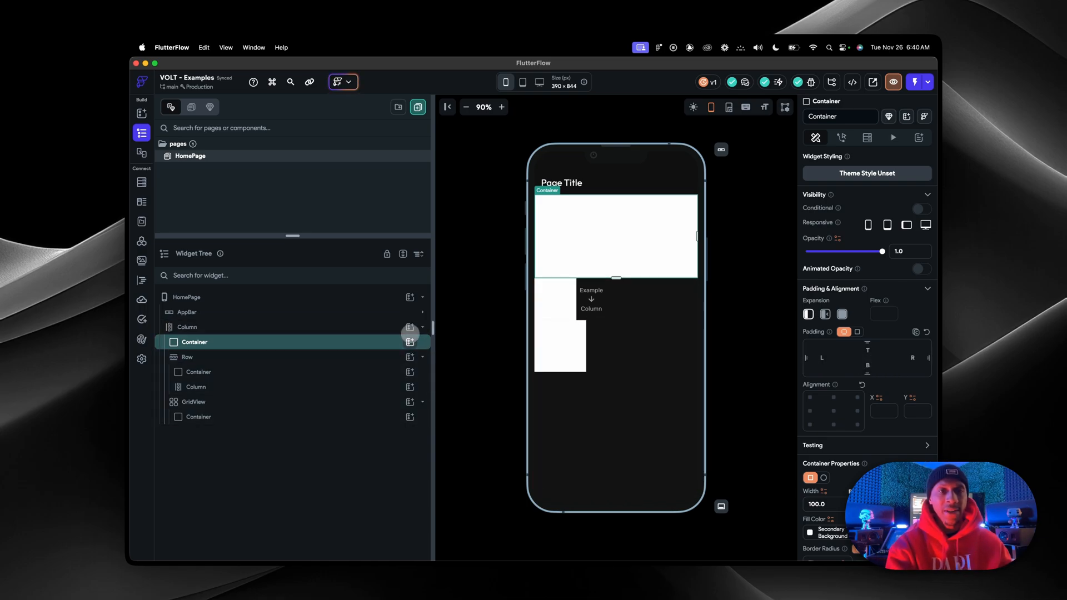
Fill the row with a circular container beside two stacked Hello World text widgets, vertically centred.
left_click(410, 342)
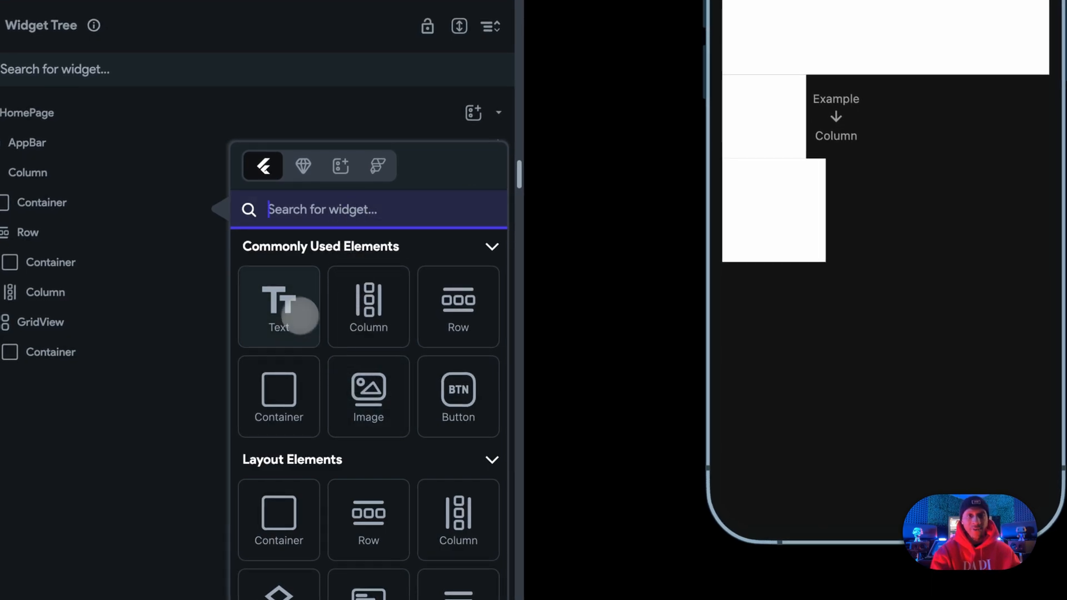
left_click(279, 306)
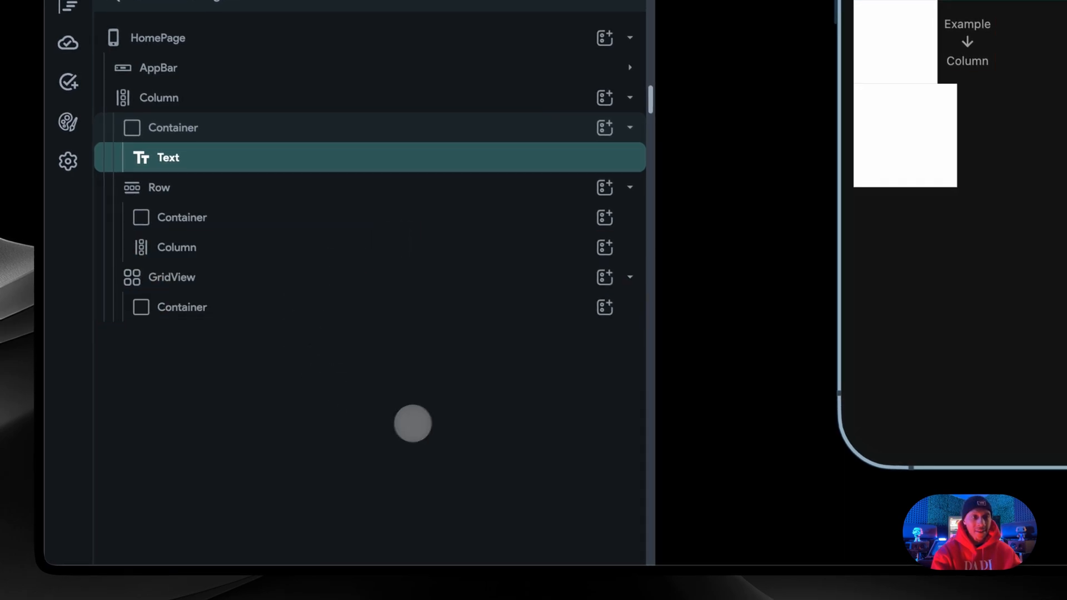
key("cmd+z")
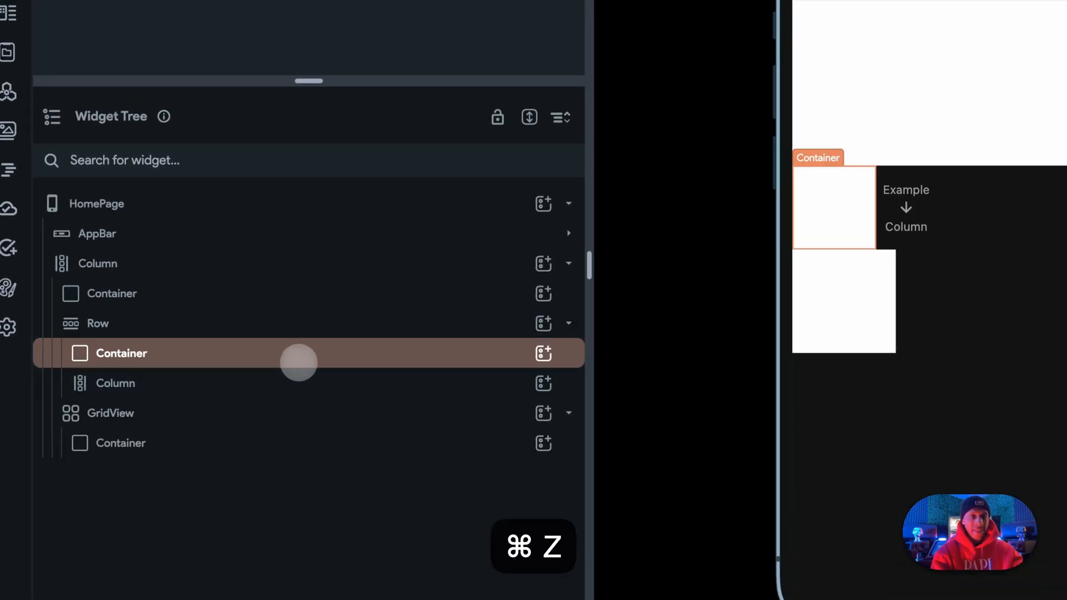
key("cmd+z")
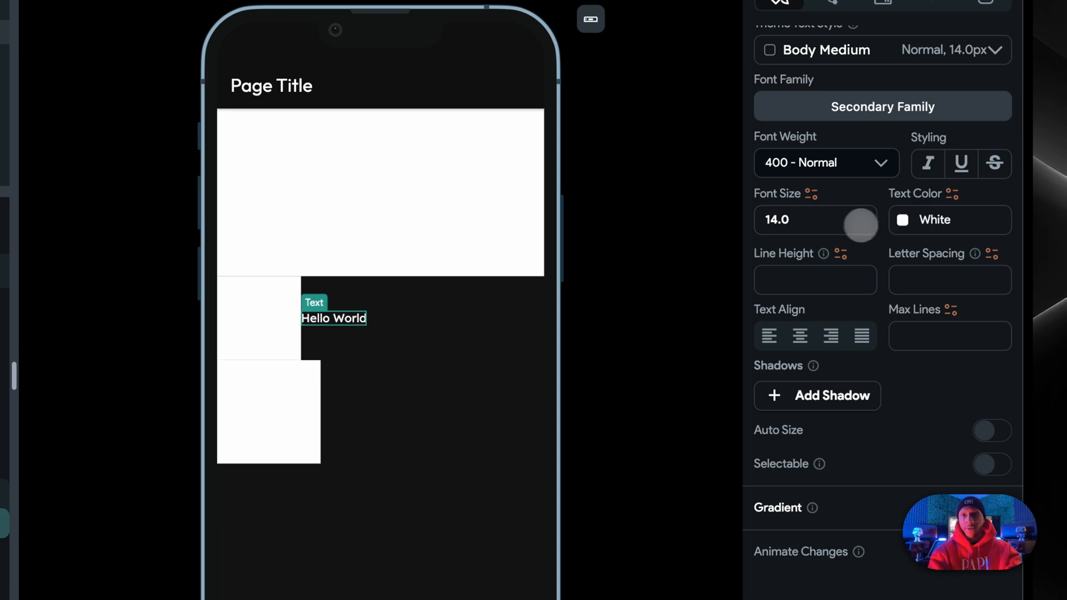
key("cmd+d")
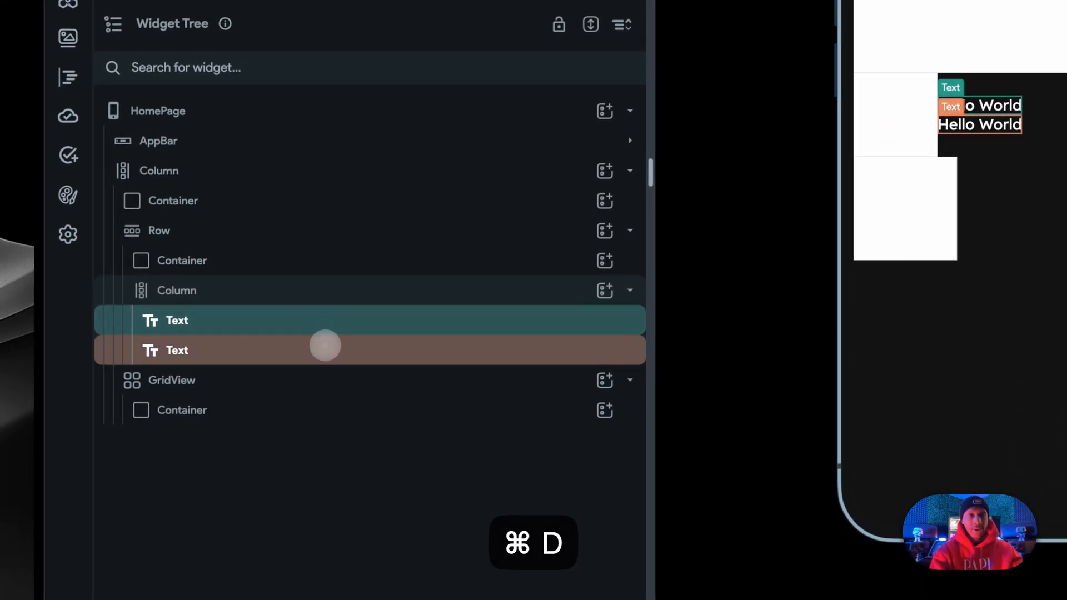
key("cmd+d")
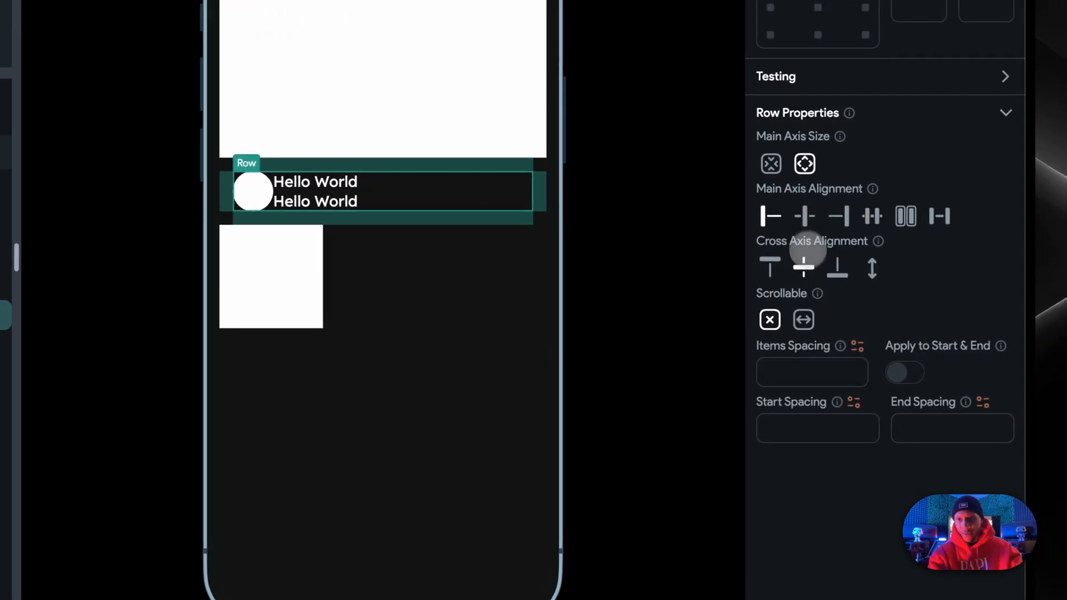
Set the row's items spacing and make the grid tile's fill colour black.
scroll("down", 3)
type("50")
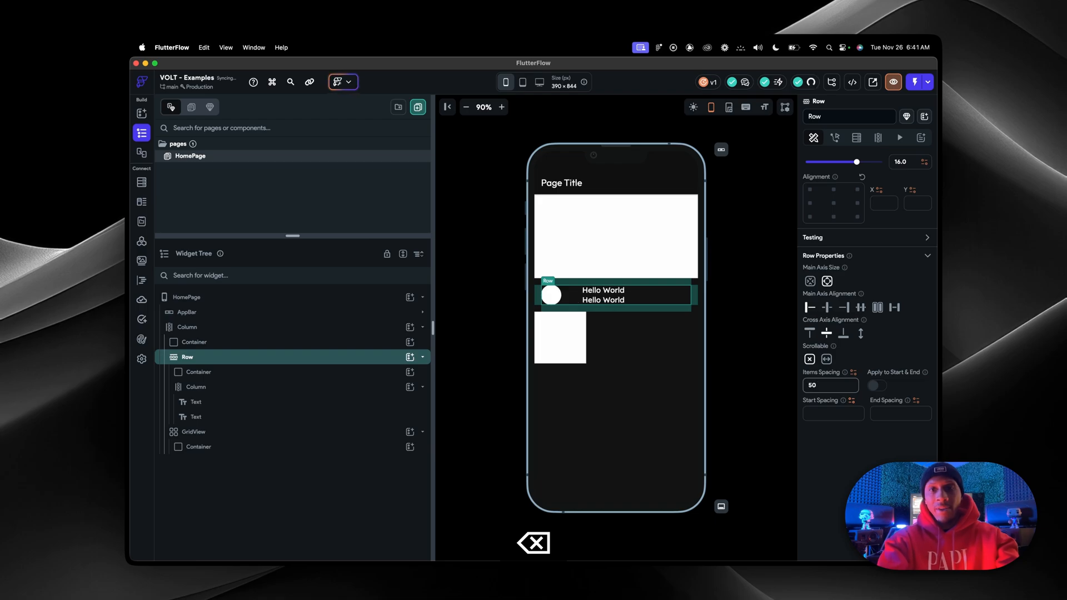
triple_click(831, 385)
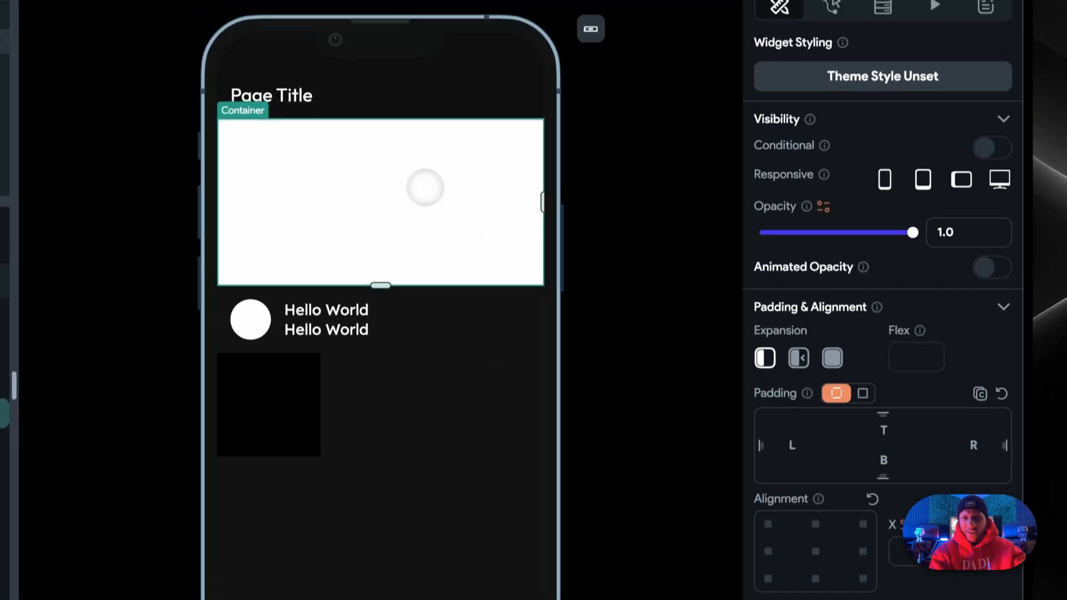
Set asset image IMG_4827.jpg as the background of the banner and avatar containers.
scroll("down", 3)
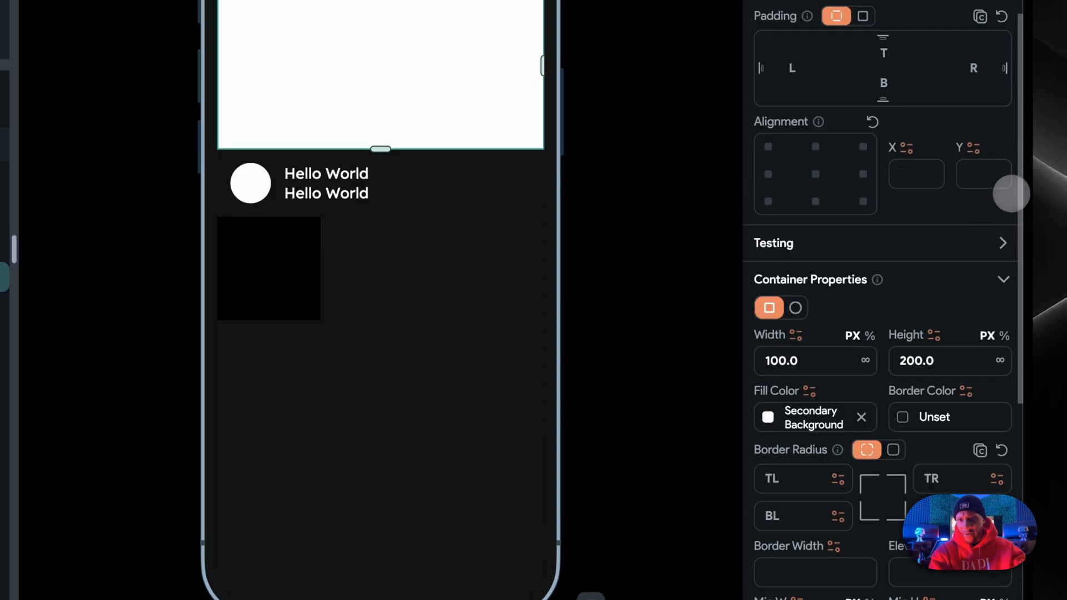
scroll("down", 3)
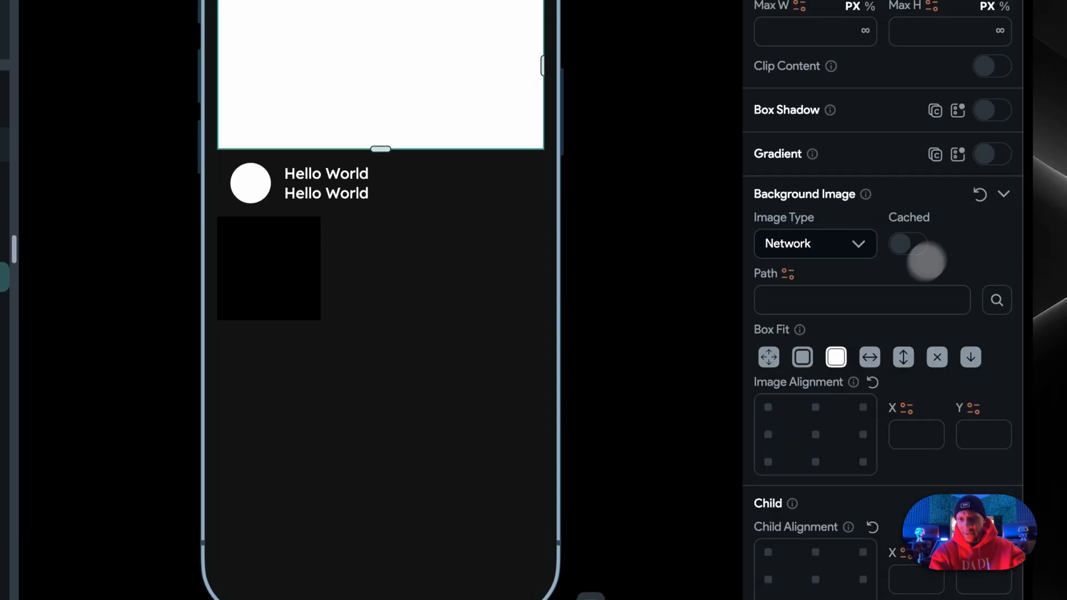
left_click(815, 244)
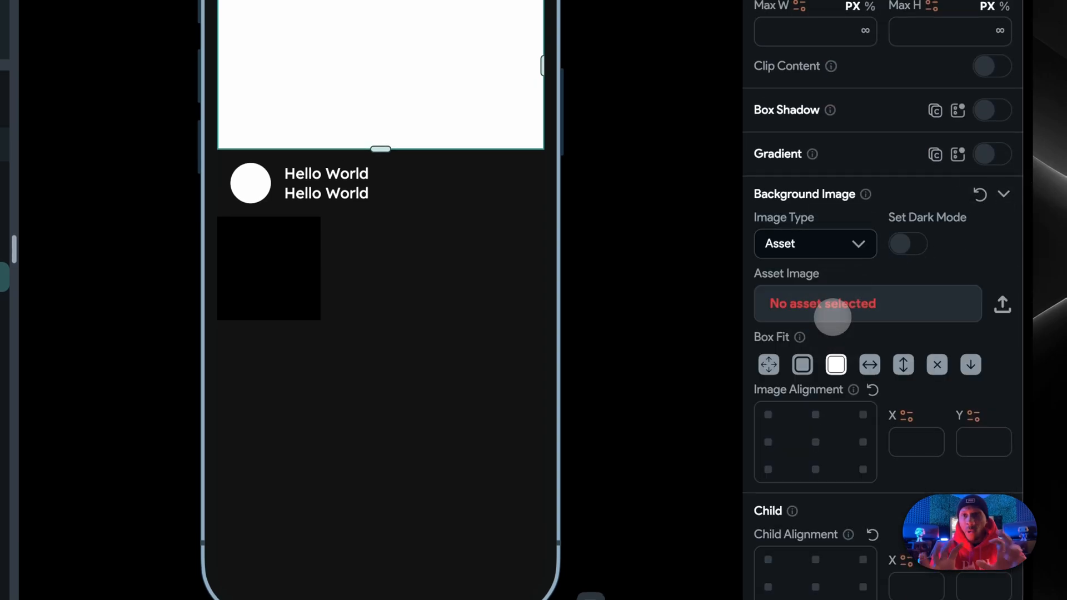
left_click(867, 304)
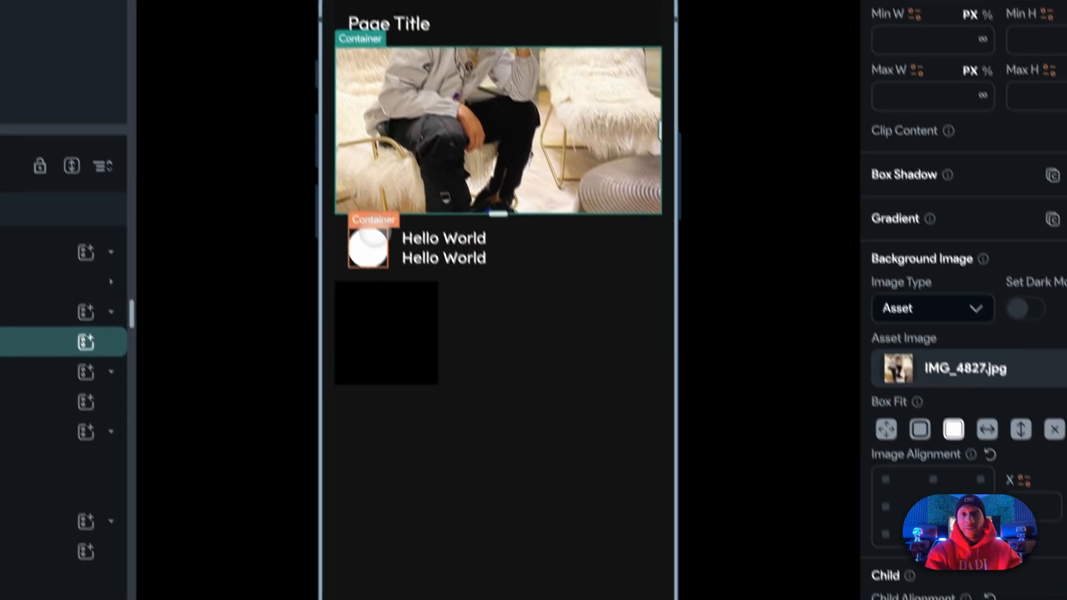
left_click(933, 307)
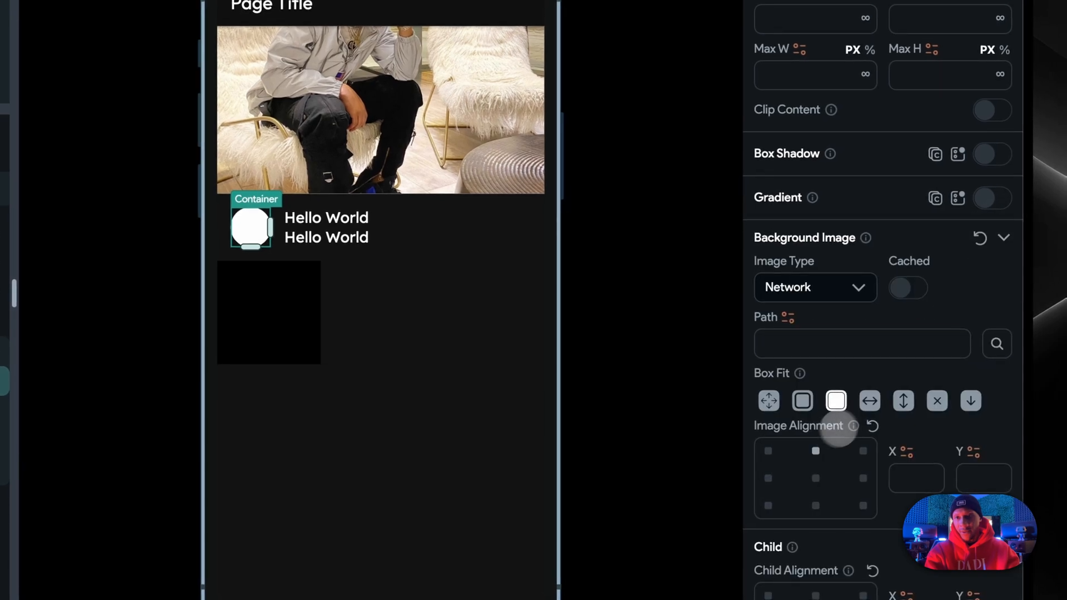
left_click(815, 287)
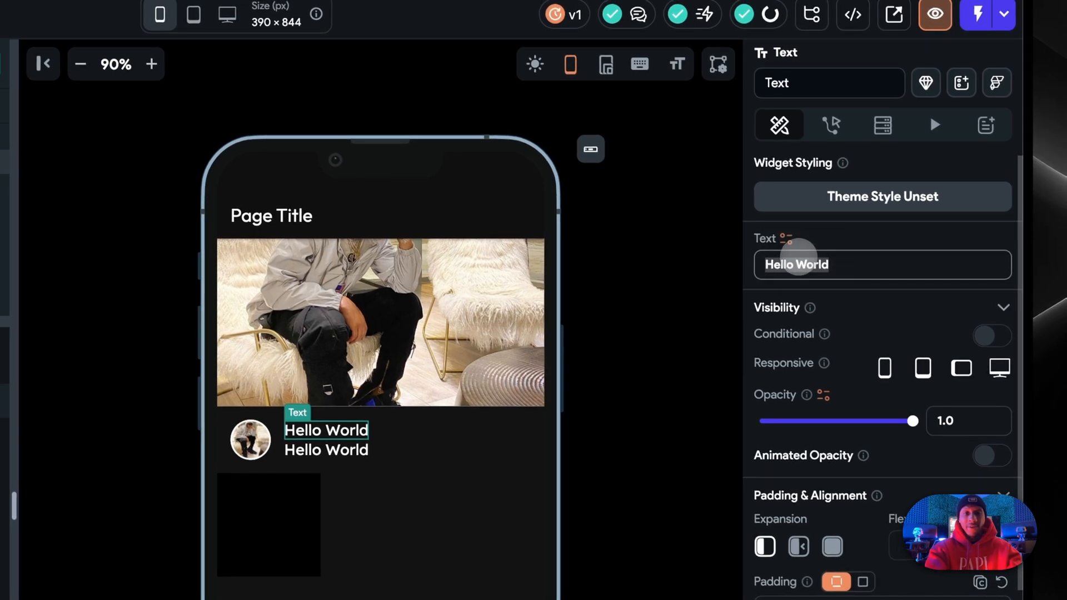
Change the texts to 'YFRS' and 'Producer', with the subtitle at size 14 and dimmer colour.
type("YFR")
type("14")
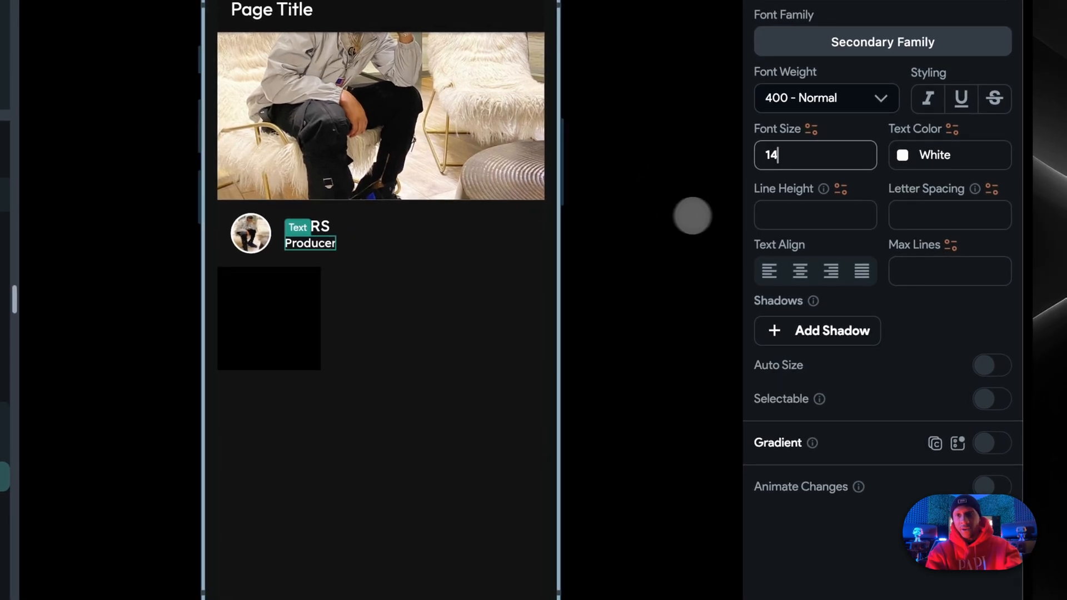
left_click(949, 154)
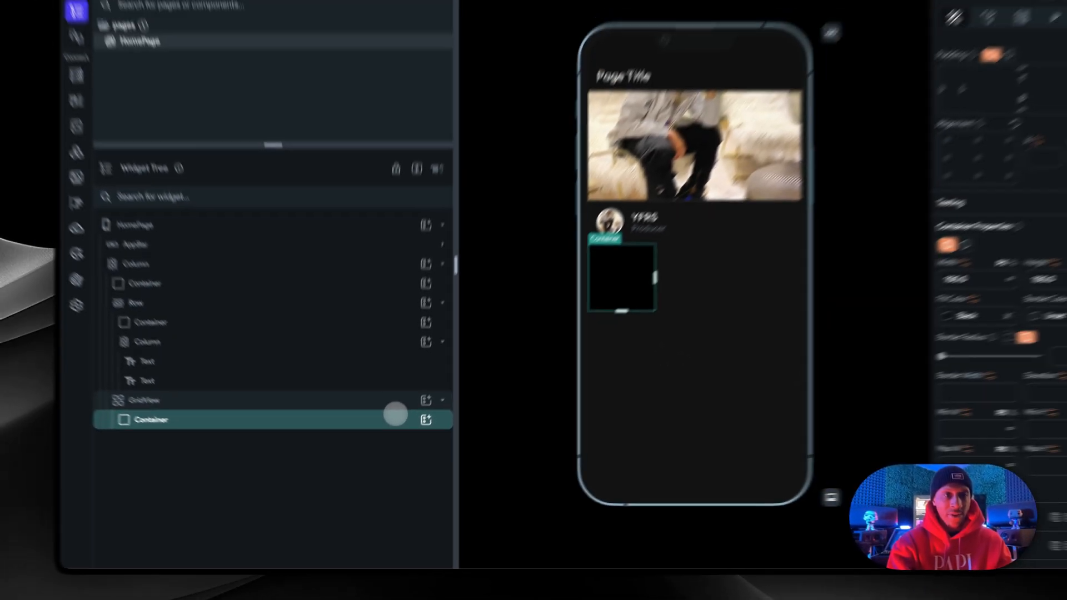
Duplicate the grid tile to nine and set main and cross axis spacing to 4.
key("cmd+d")
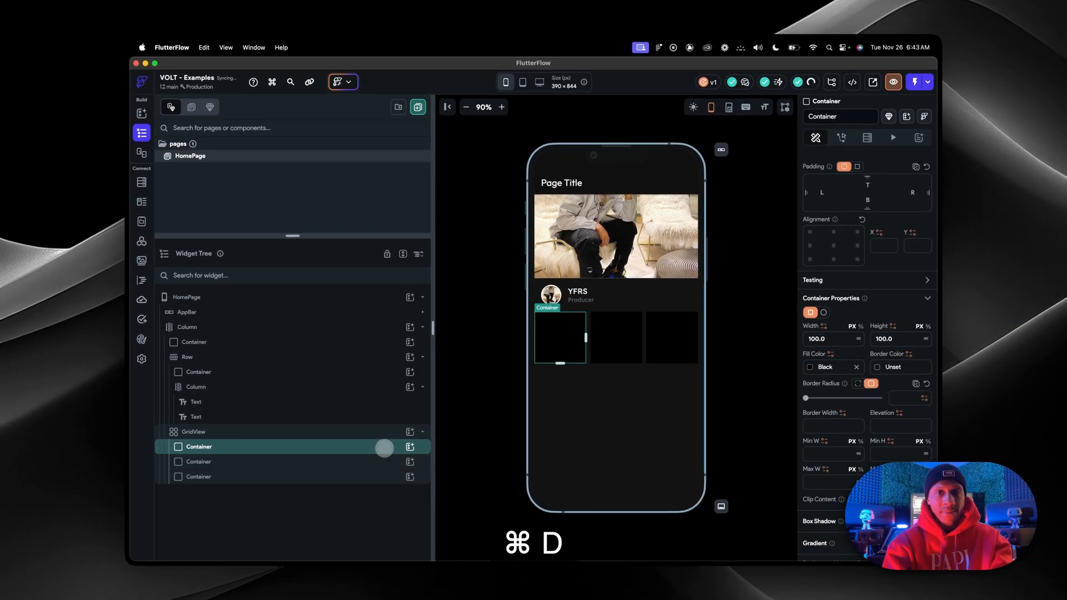
key("cmd+d")
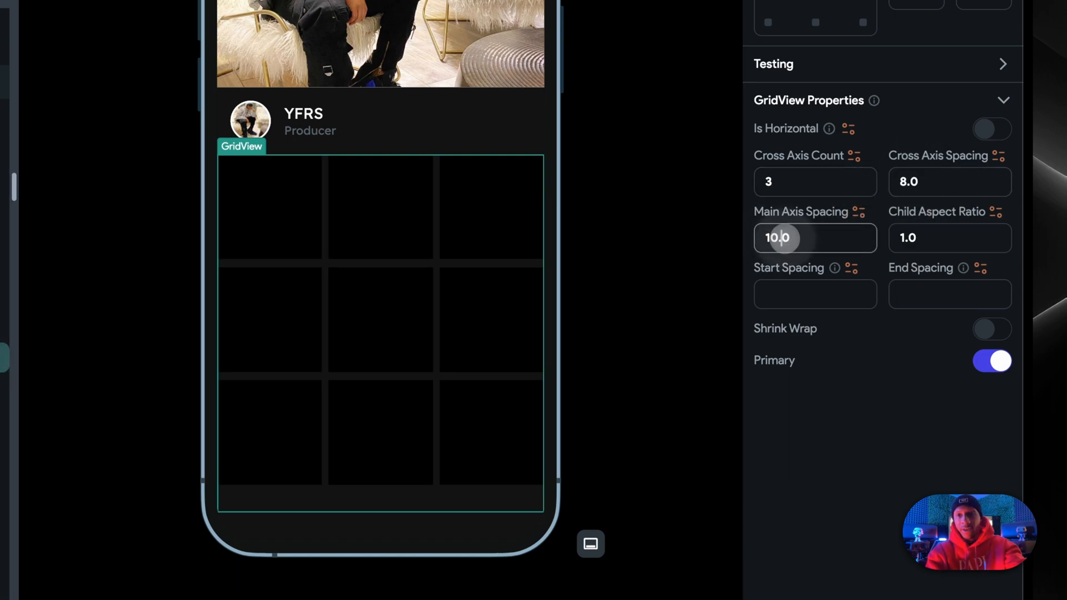
type("4.0")
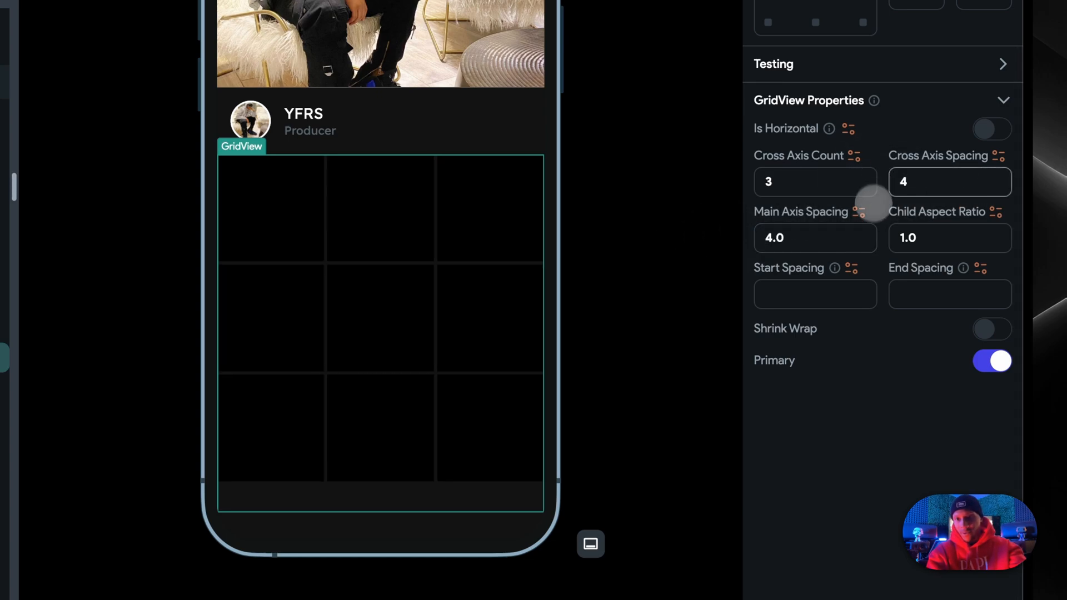
scroll("down", 3)
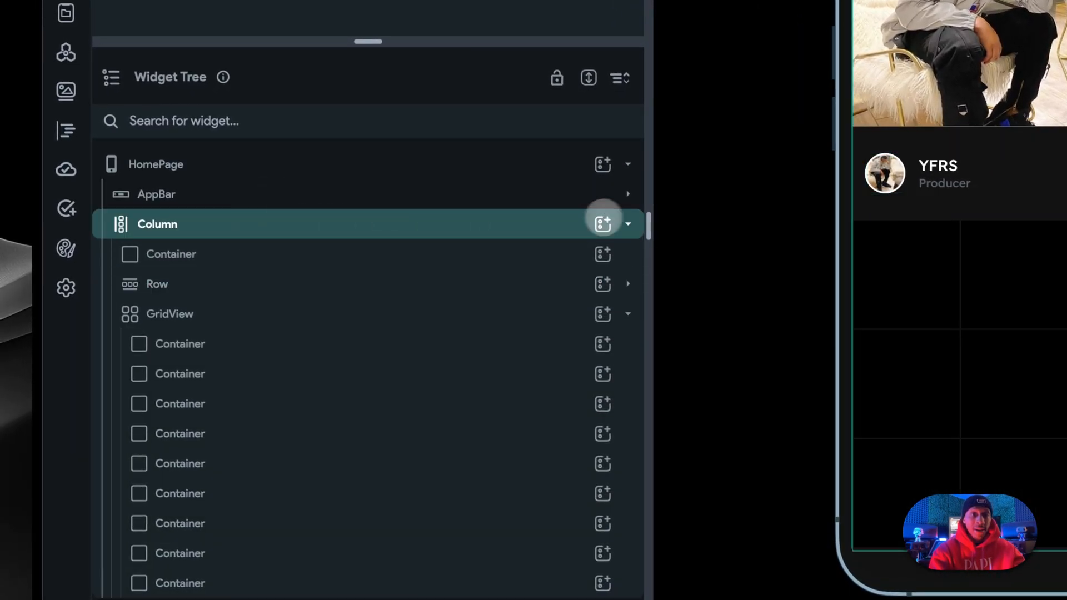
Put the banner in a Stack and duplicate it as an image-free gradient overlay.
left_click(602, 224)
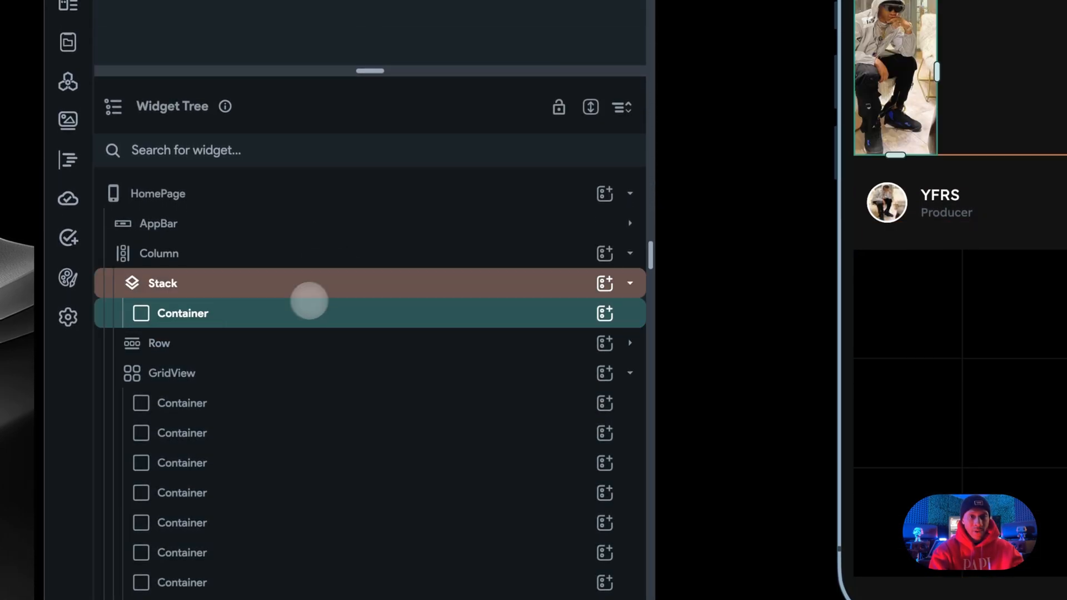
left_click(182, 313)
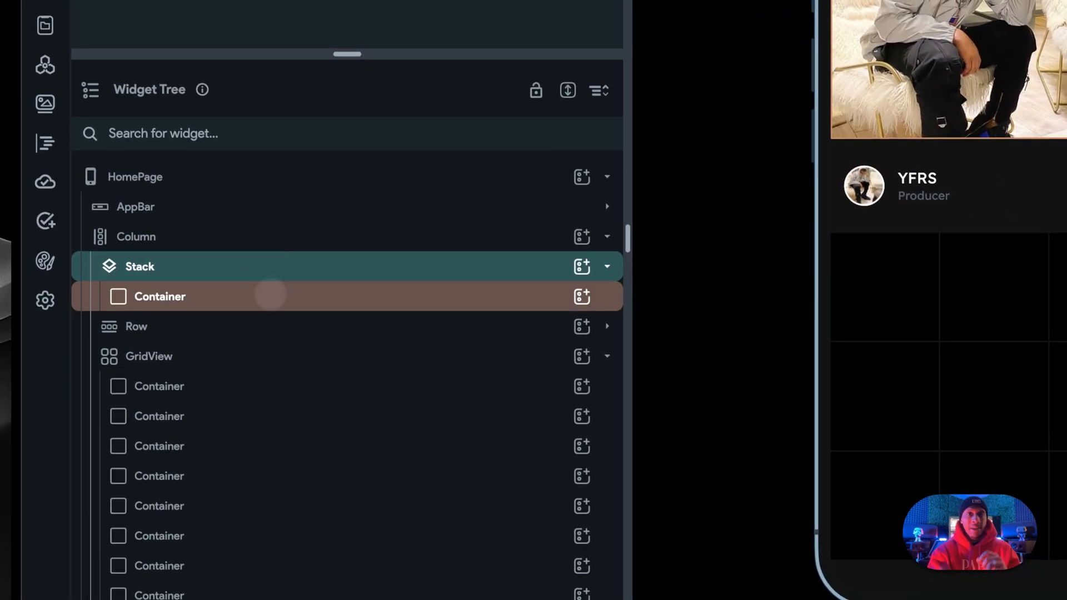
left_click(160, 296)
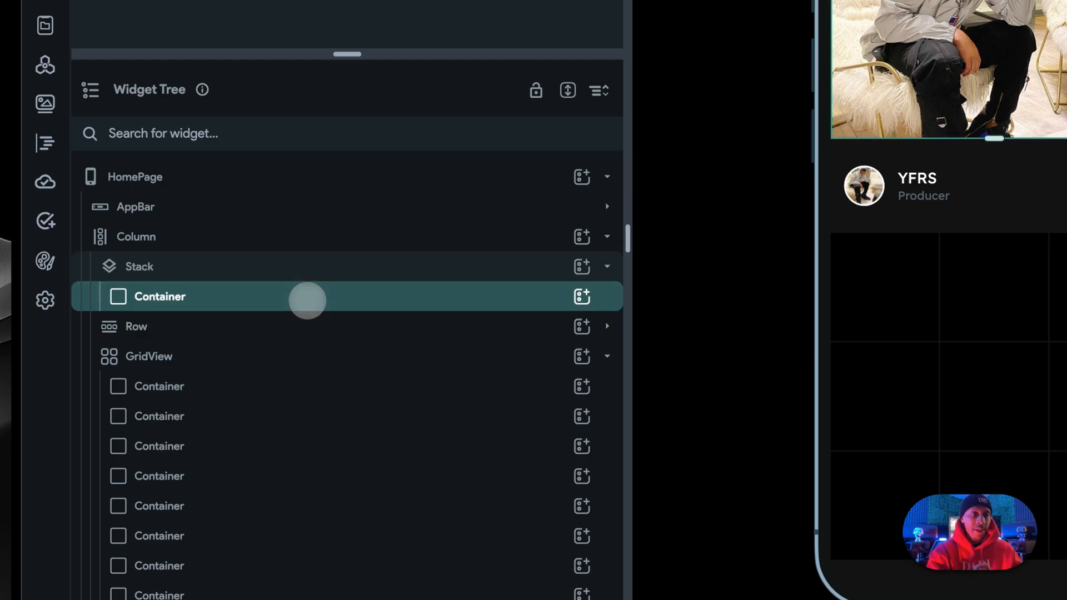
key("cmd+d")
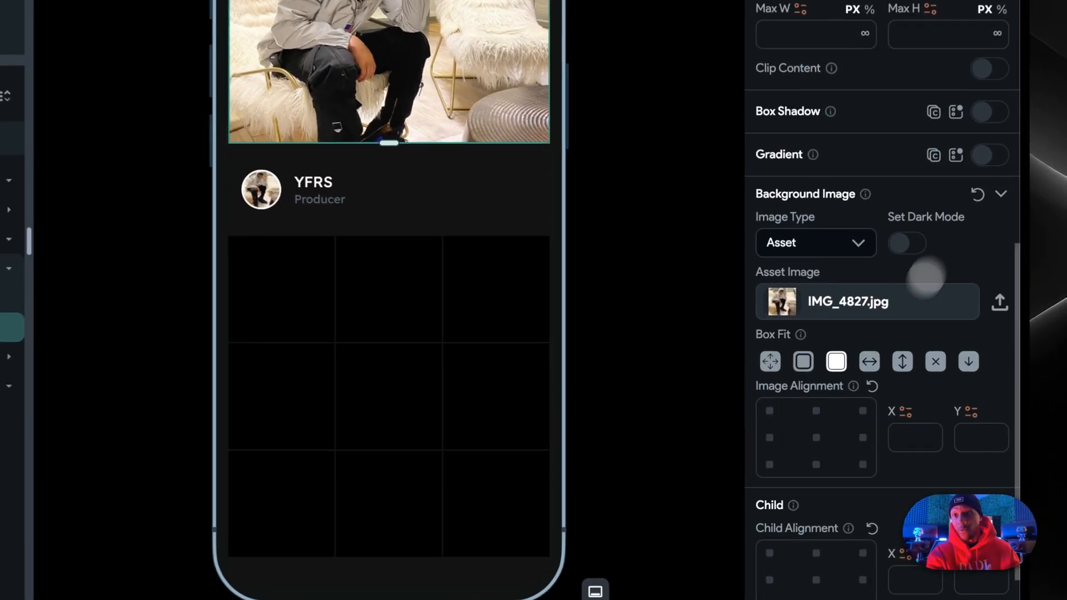
left_click(815, 242)
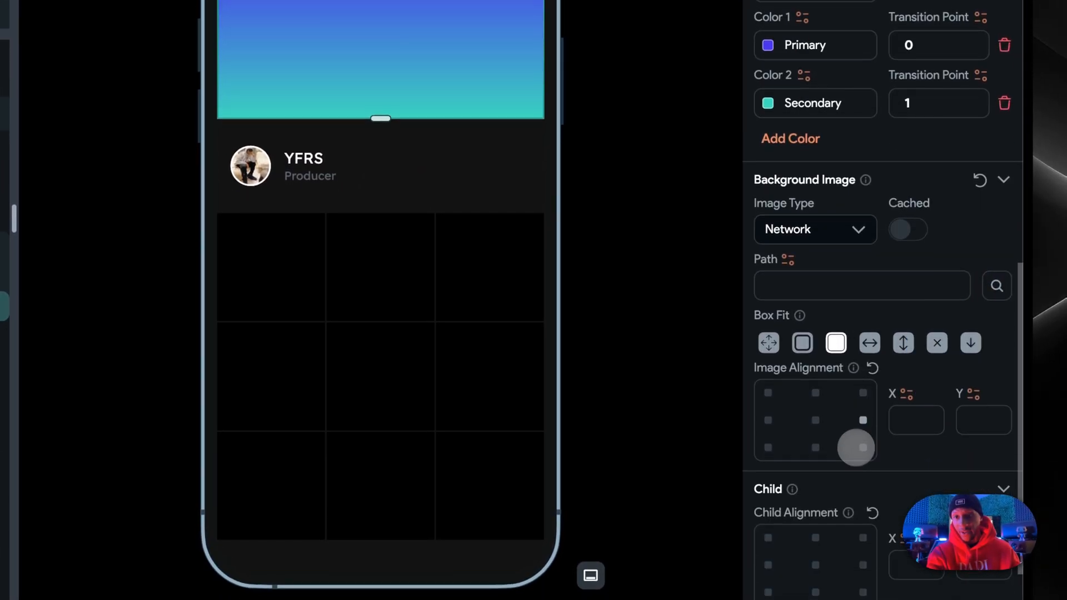
scroll("up", 3)
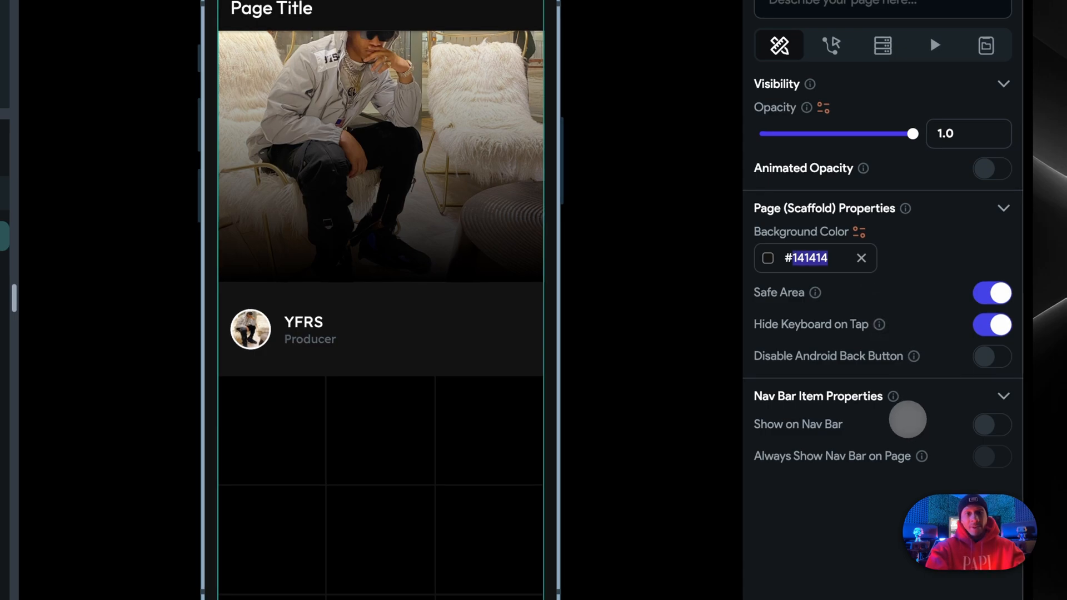
Set page background to #101010 and add a back-arrow, left-title app bar titled 'YFRs'.
type("101010")
type("My P")
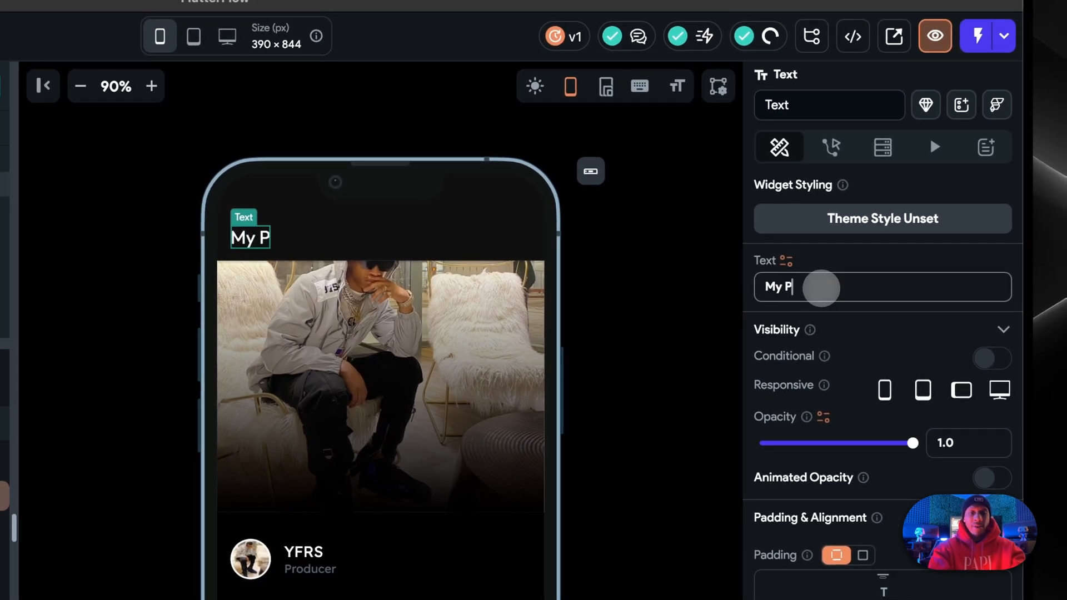
type("rofile")
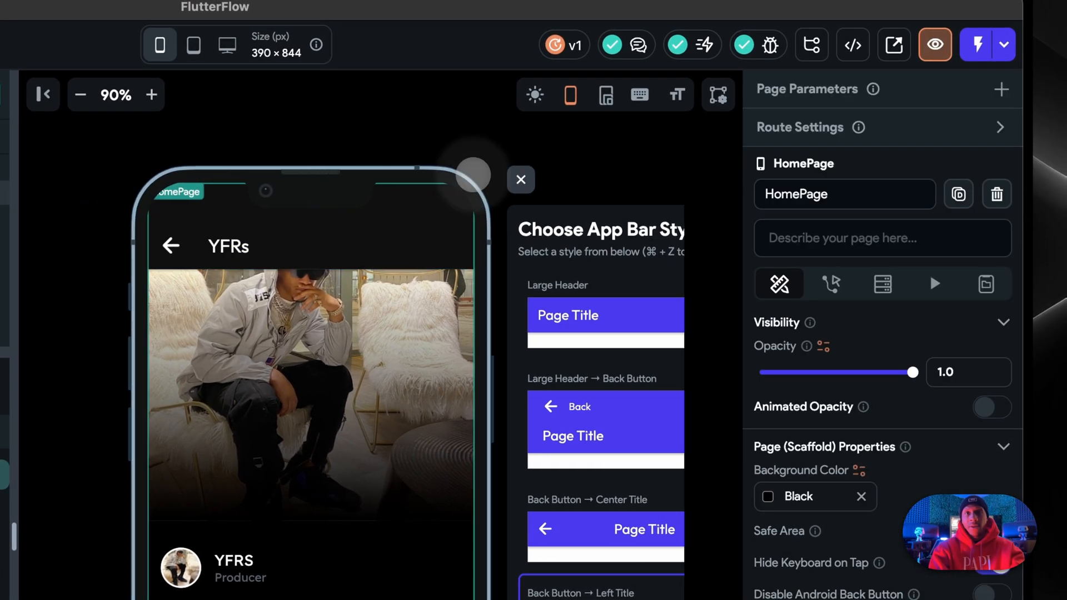
left_click(521, 180)
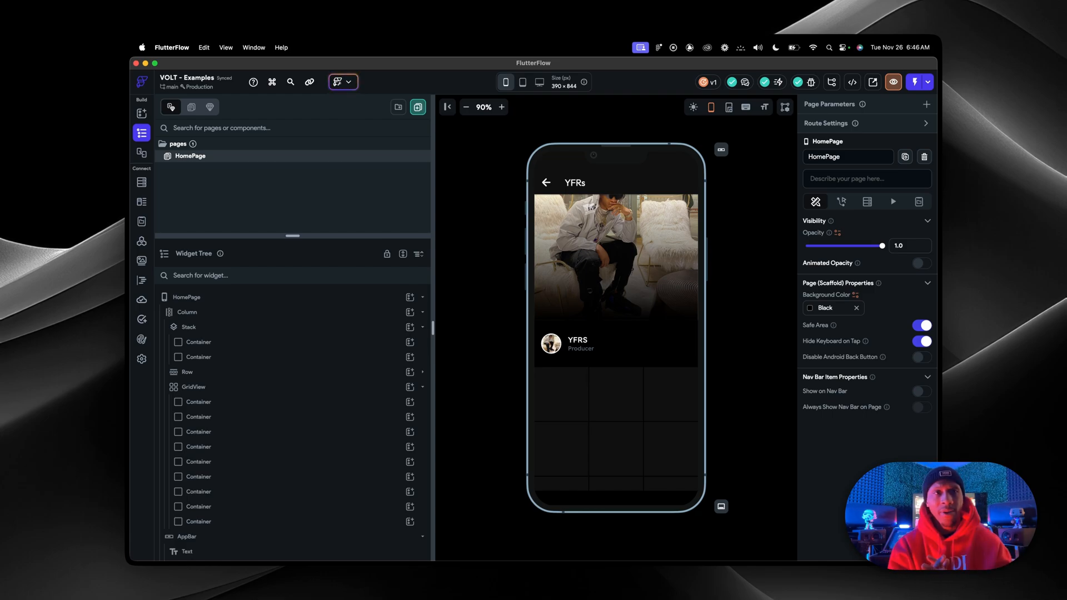
left_click(524, 82)
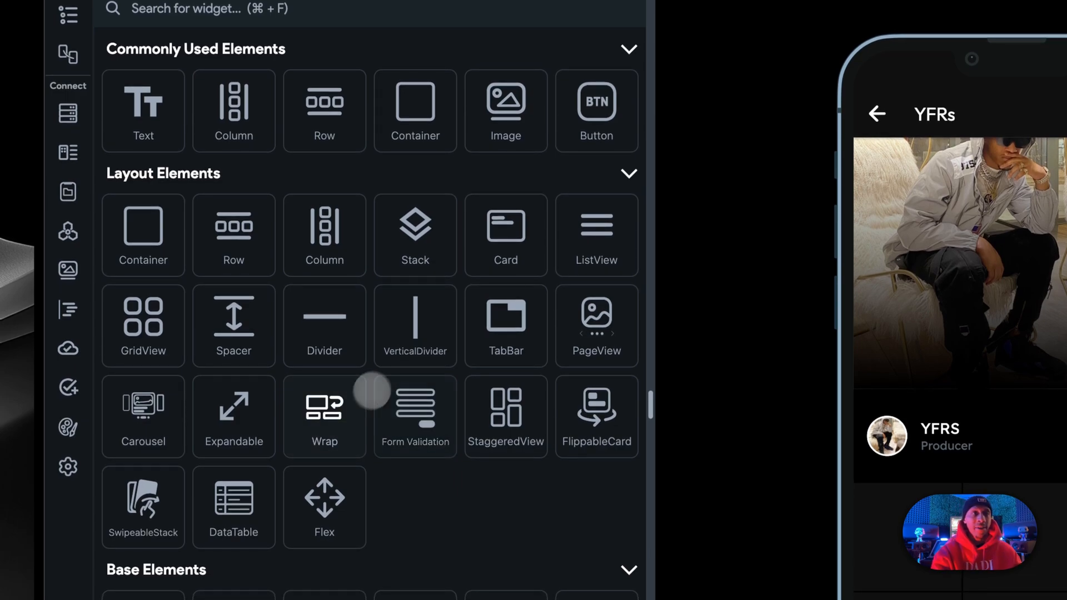
left_click(68, 231)
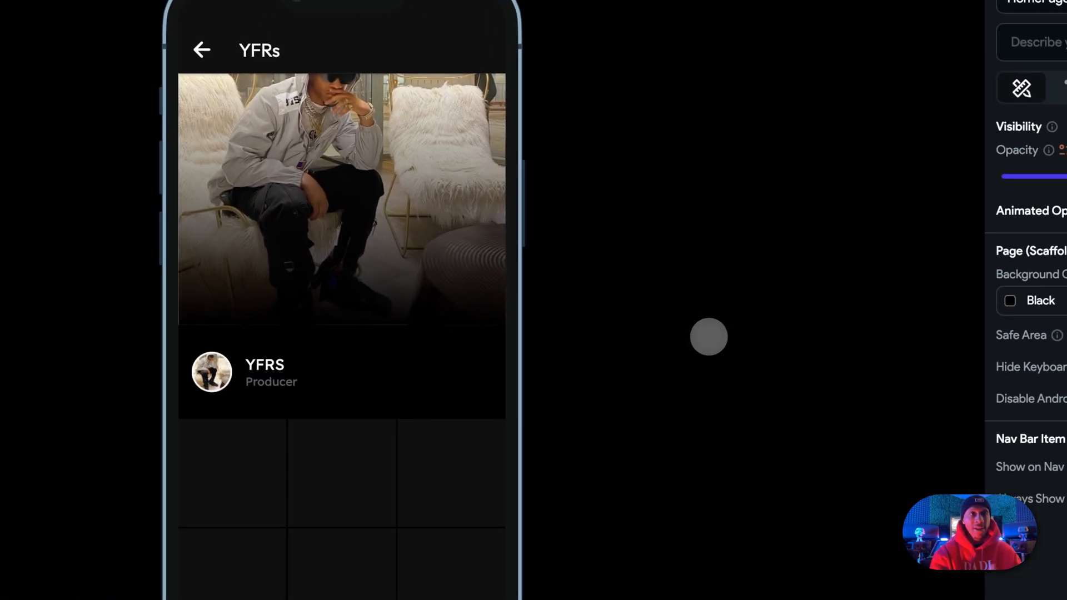
left_click(461, 130)
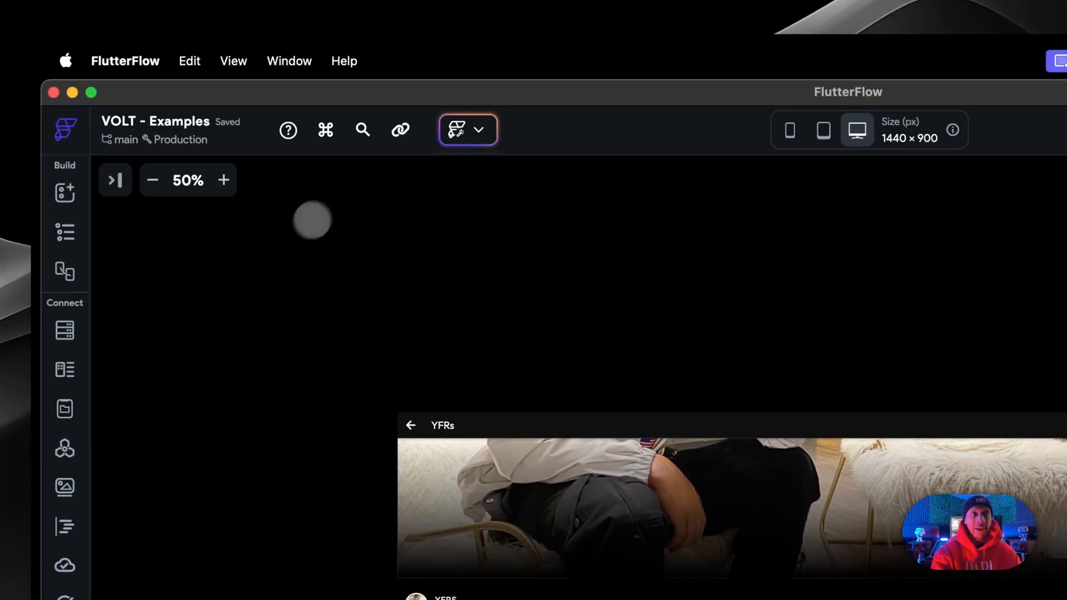
left_click(226, 180)
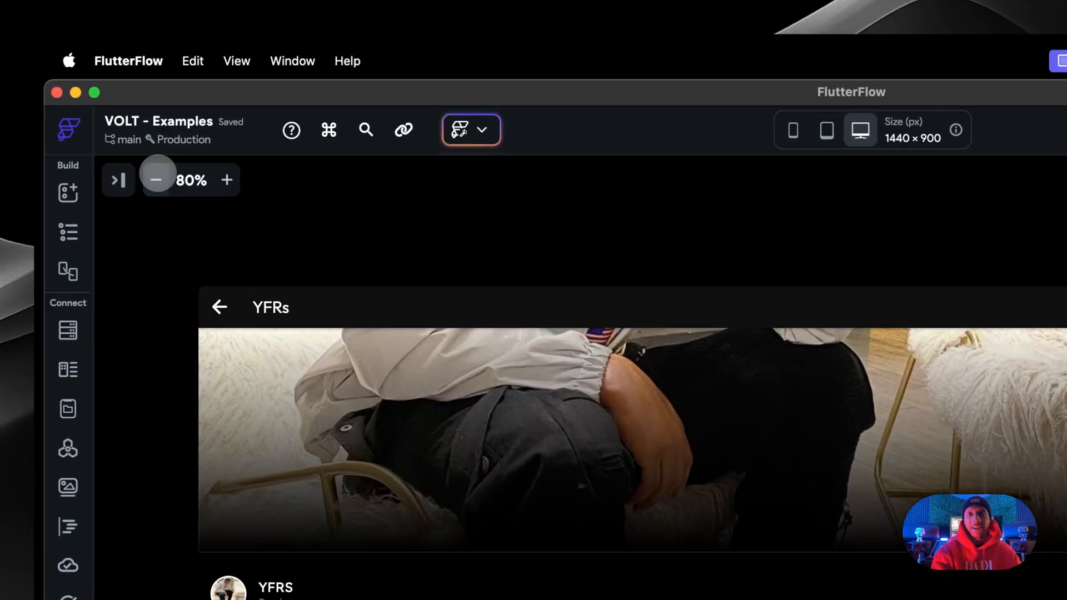
left_click(155, 179)
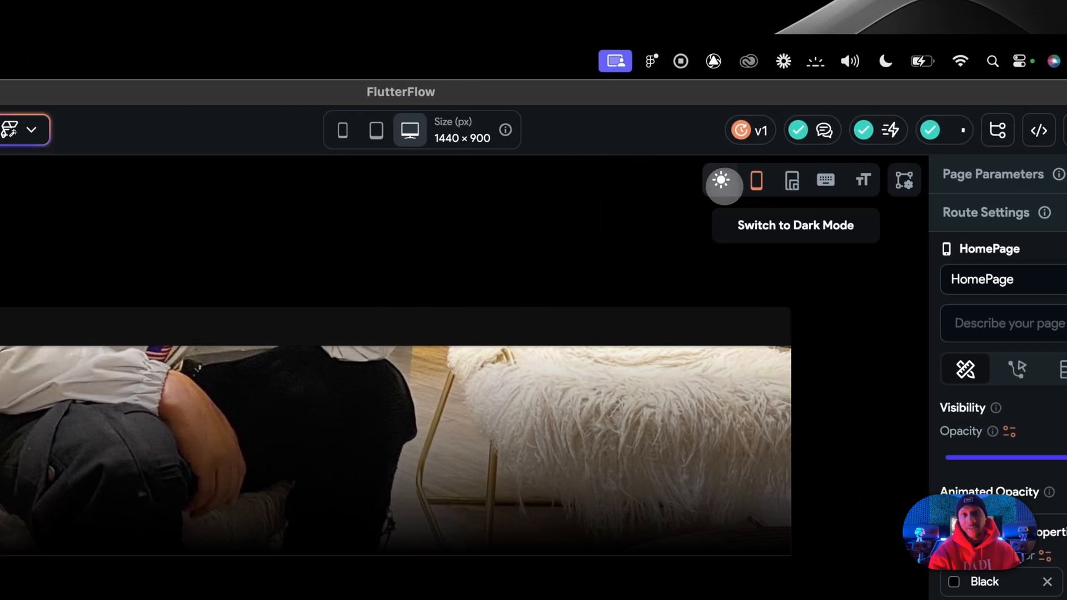
left_click(723, 181)
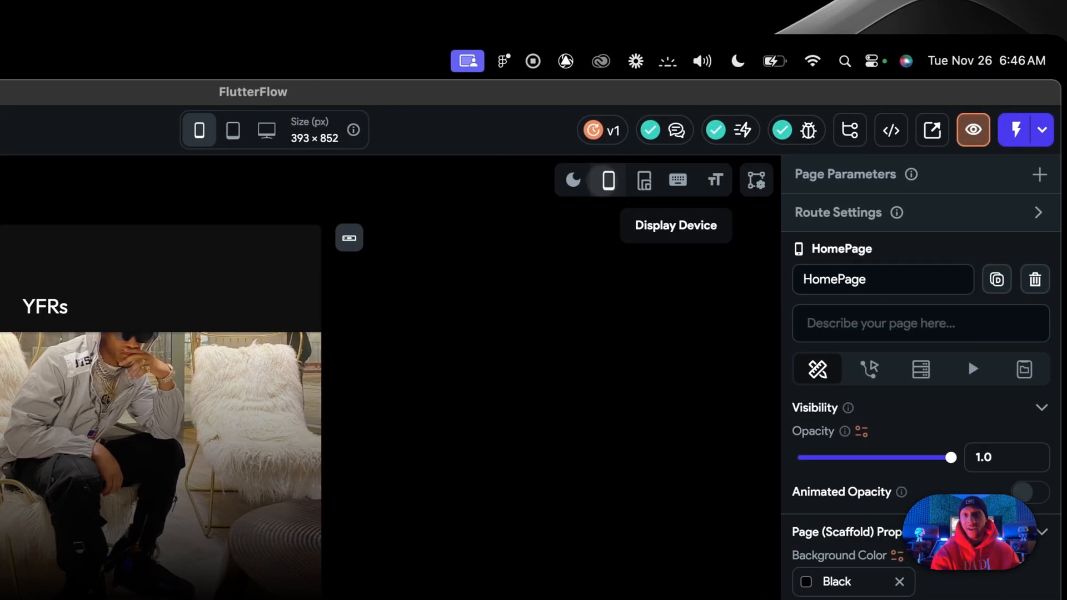
left_click(606, 181)
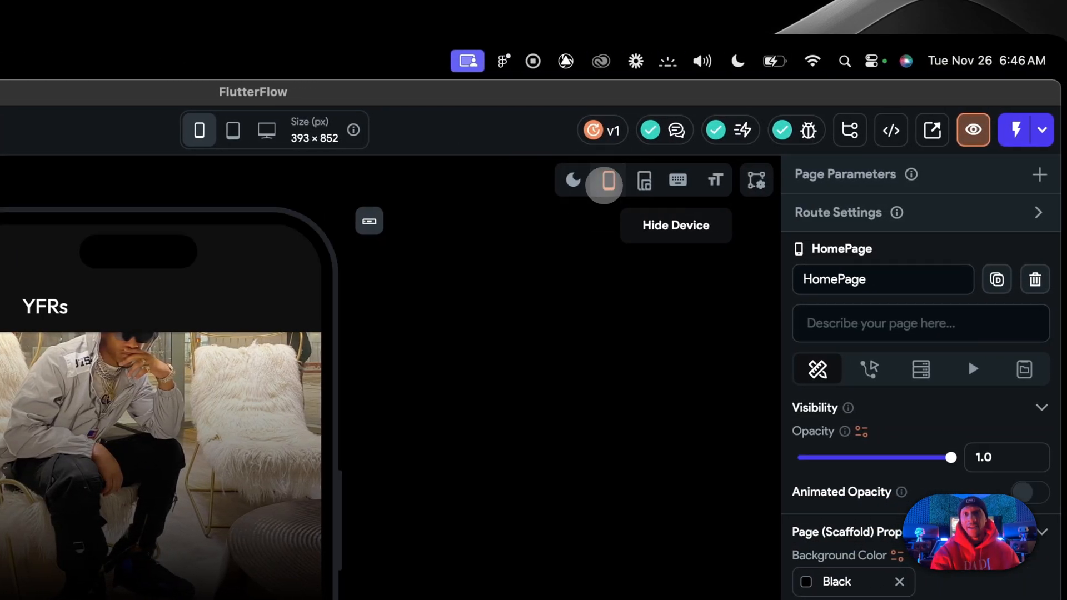
mouse_move(645, 180)
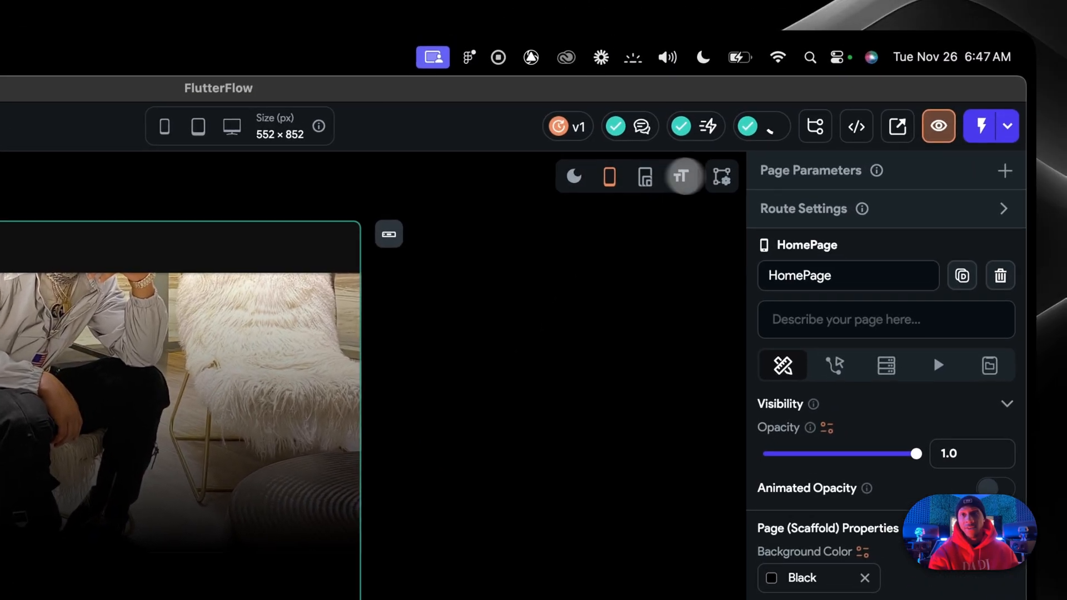
left_click(722, 177)
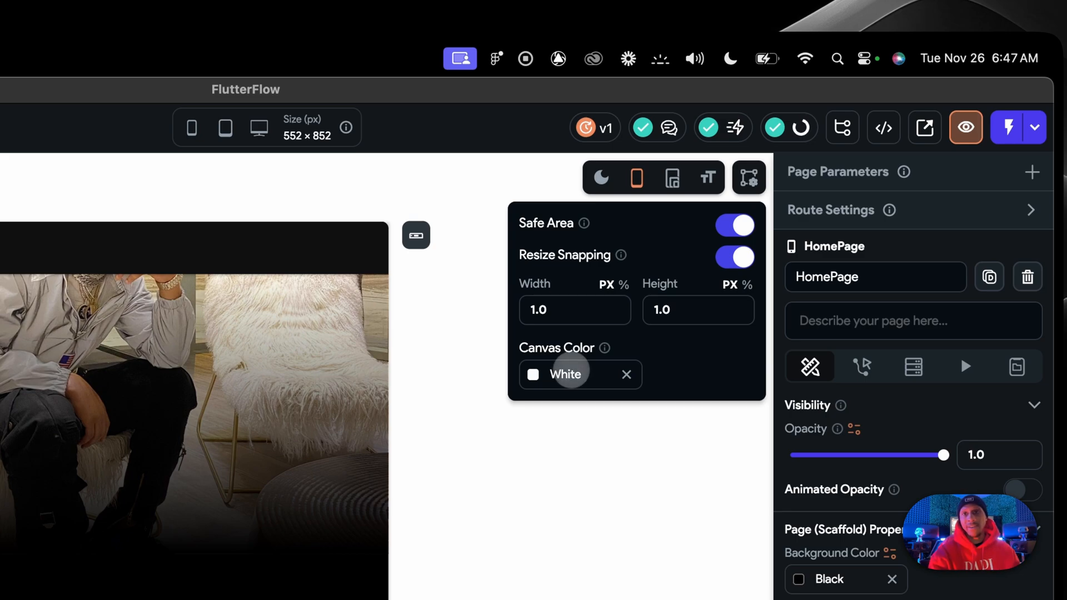
left_click(568, 375)
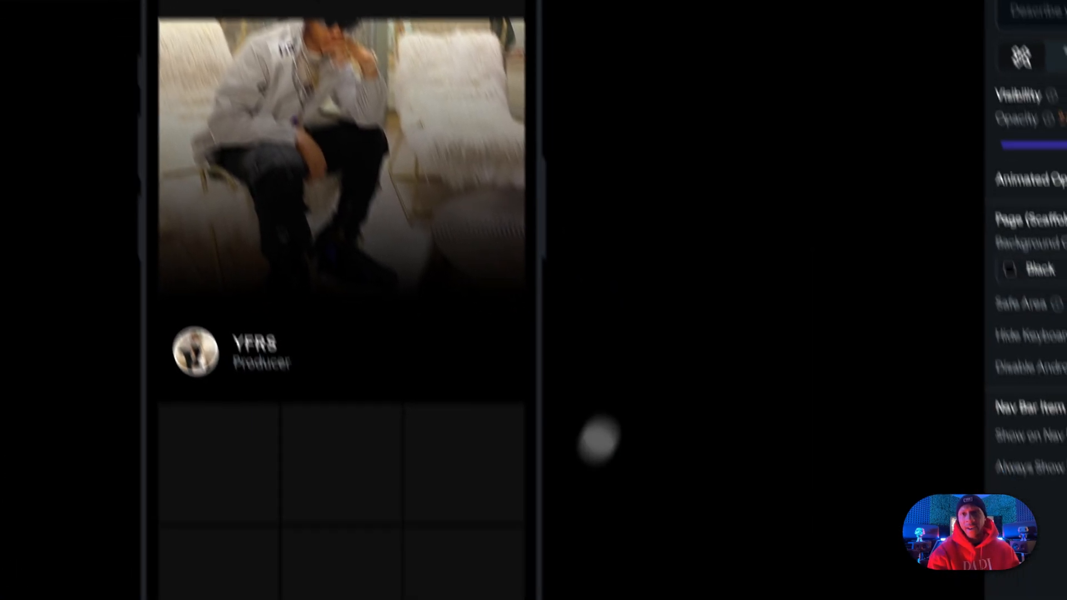
Check the Comments panel and Branching, then bring up the Developer Menu.
left_click(638, 127)
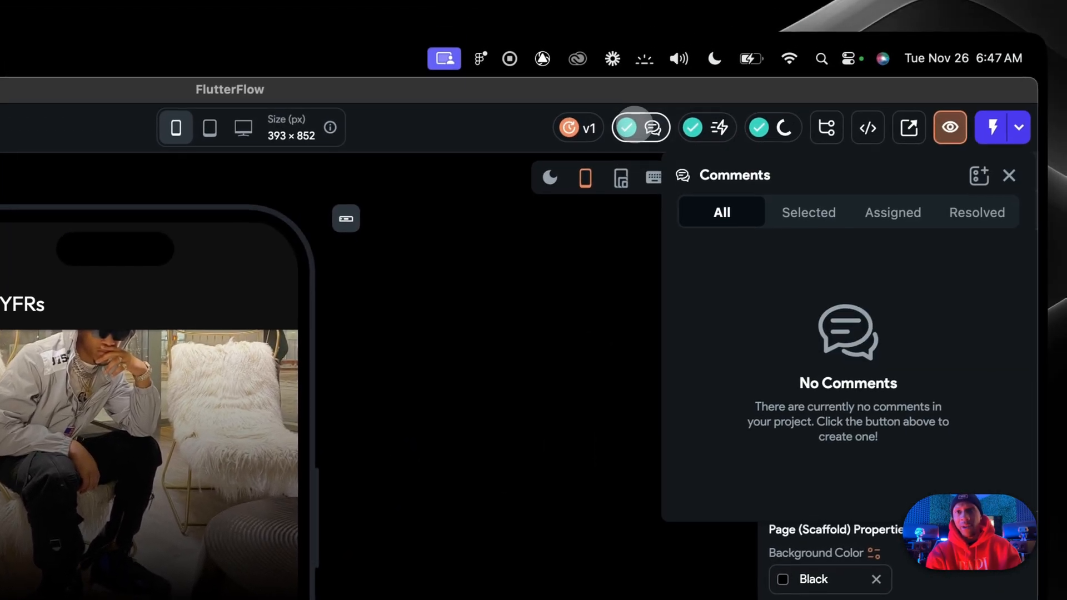
mouse_move(638, 128)
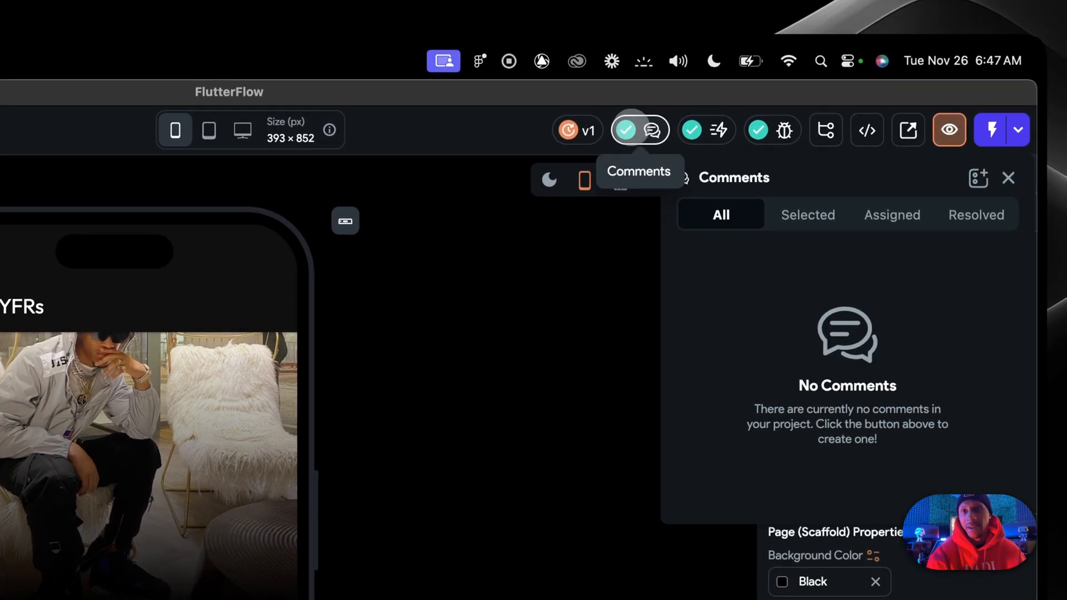
left_click(577, 129)
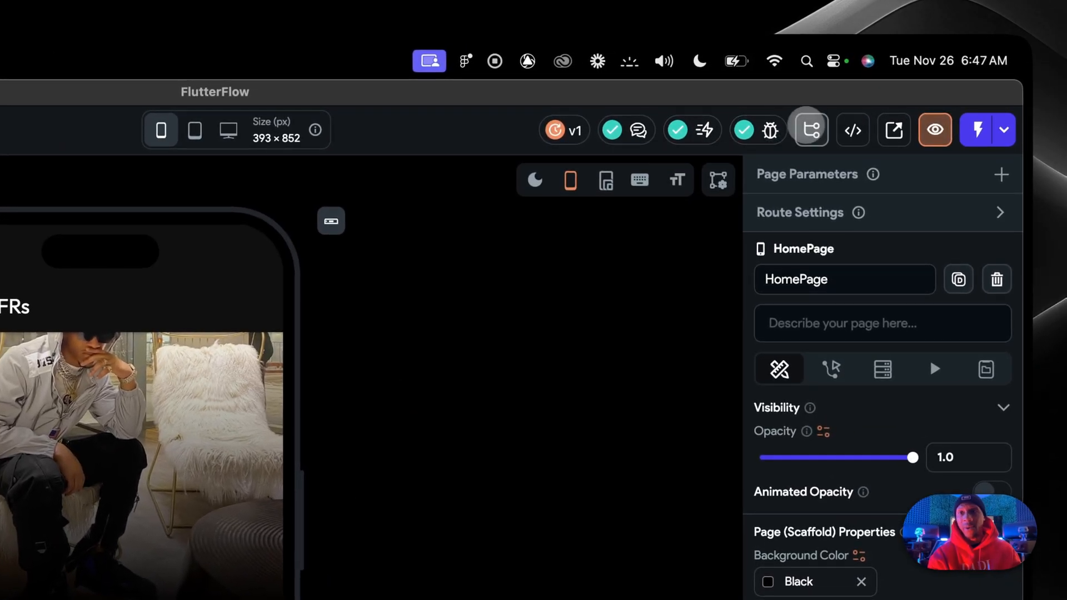
mouse_move(723, 236)
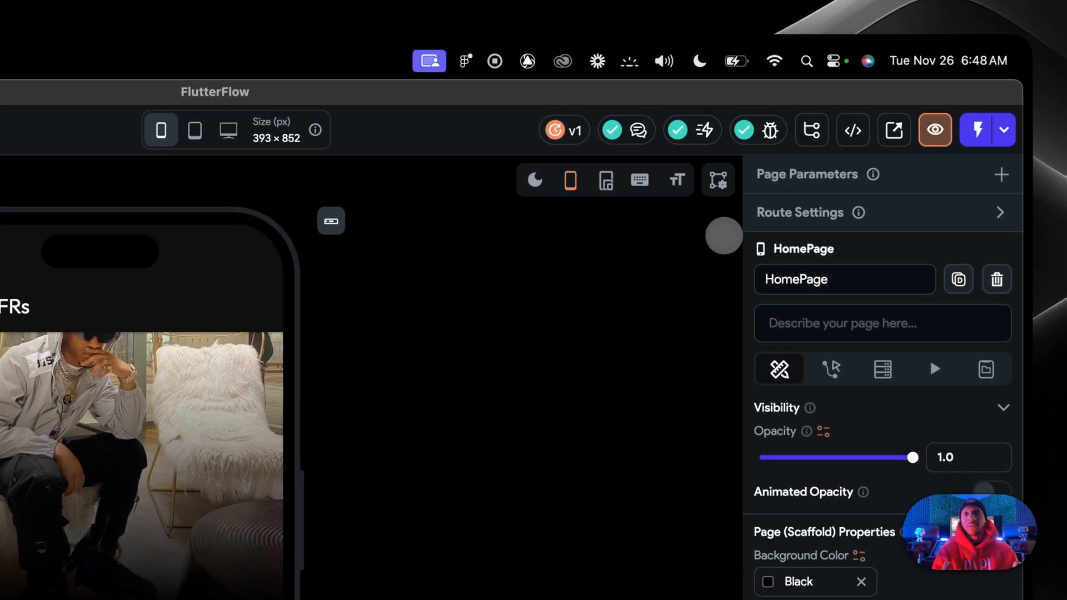
left_click(812, 129)
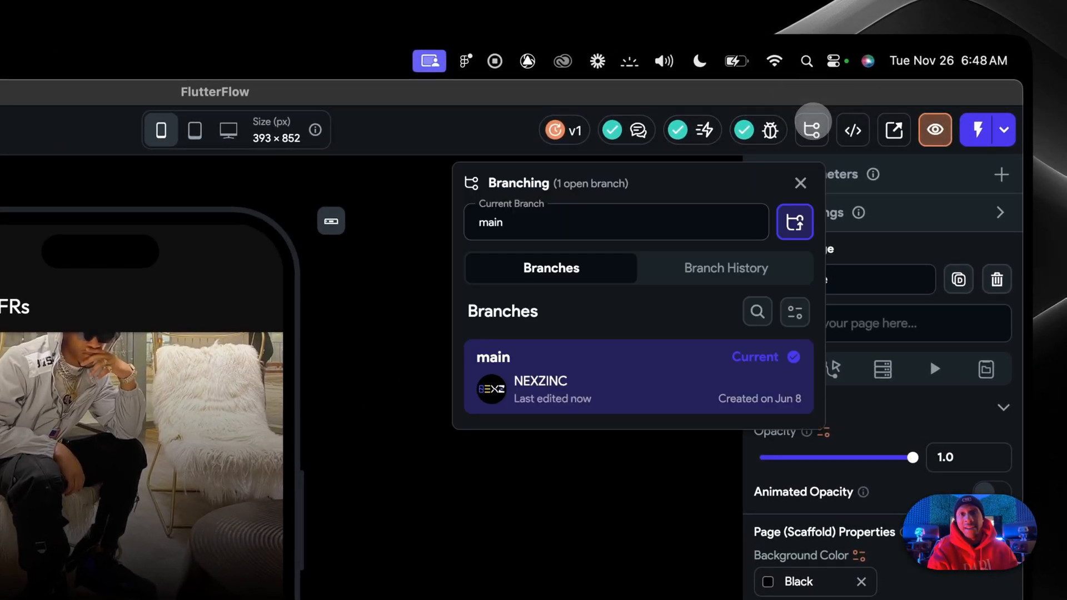
left_click(852, 130)
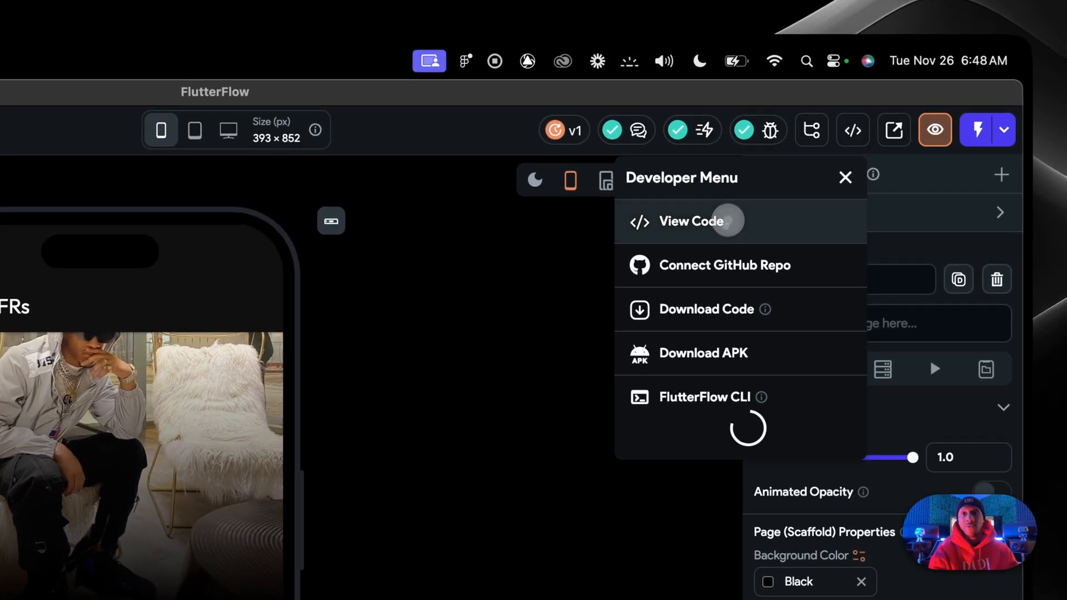
Open the HomePage generated code view and scroll through the Dart code.
left_click(690, 221)
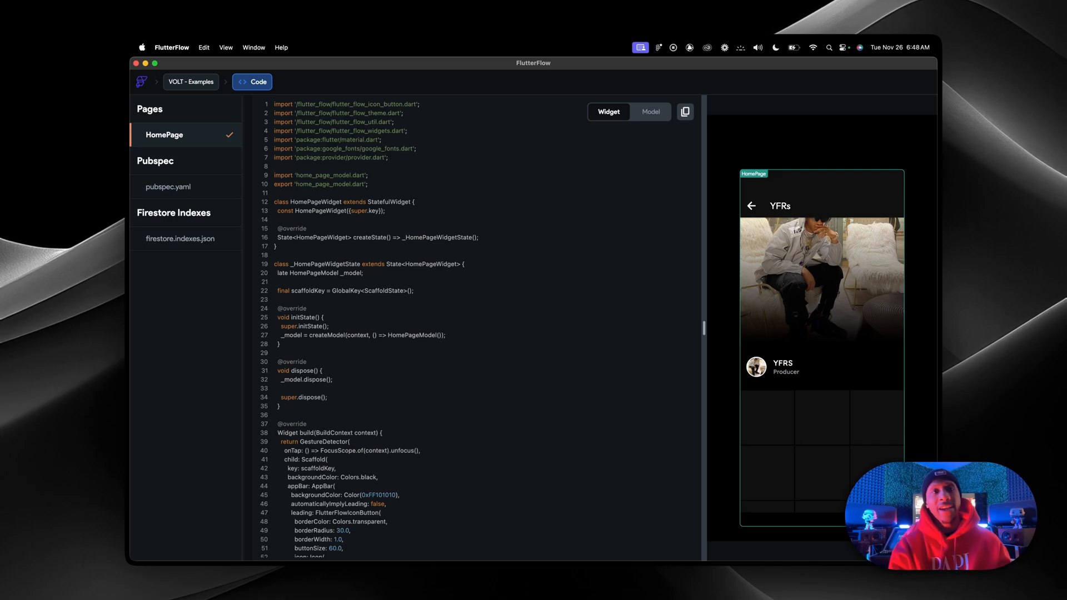
scroll("down", 3)
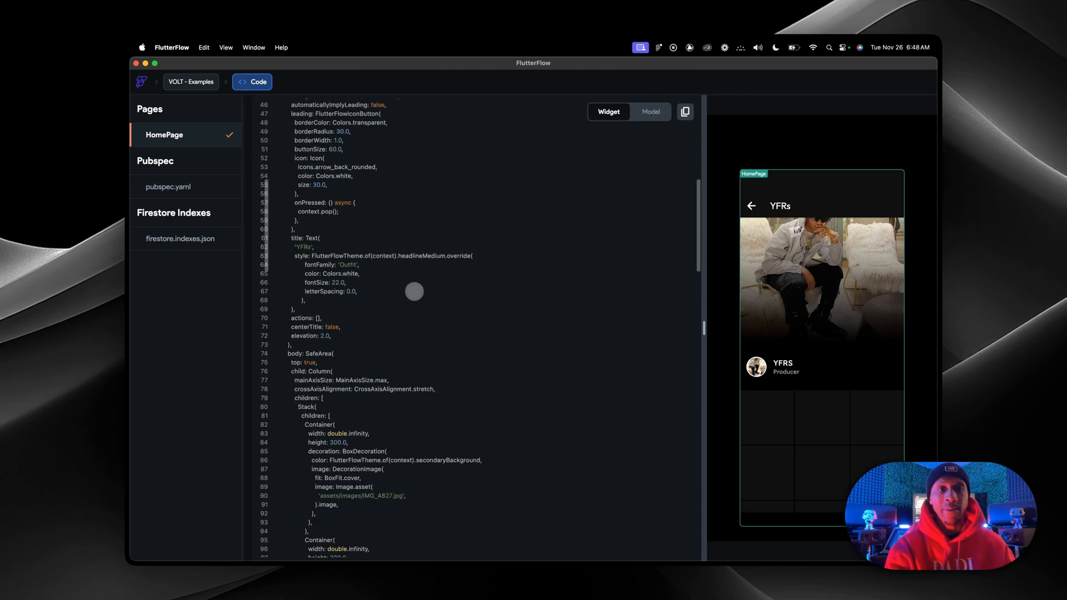
scroll("up", 3)
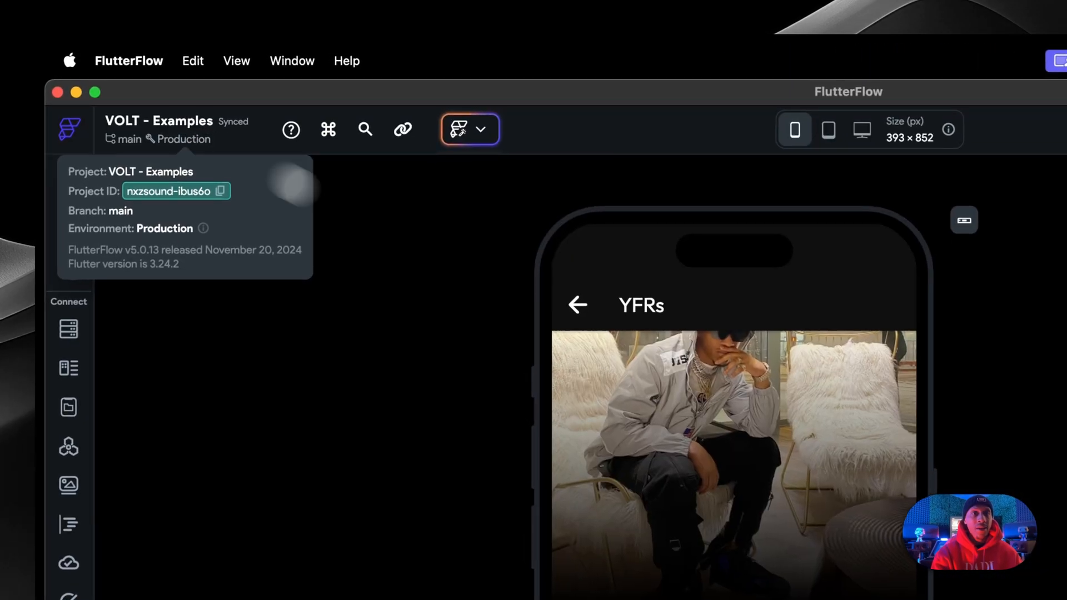
Open the </> Developer Menu to reveal the Download Code and CLI export options.
left_click(856, 130)
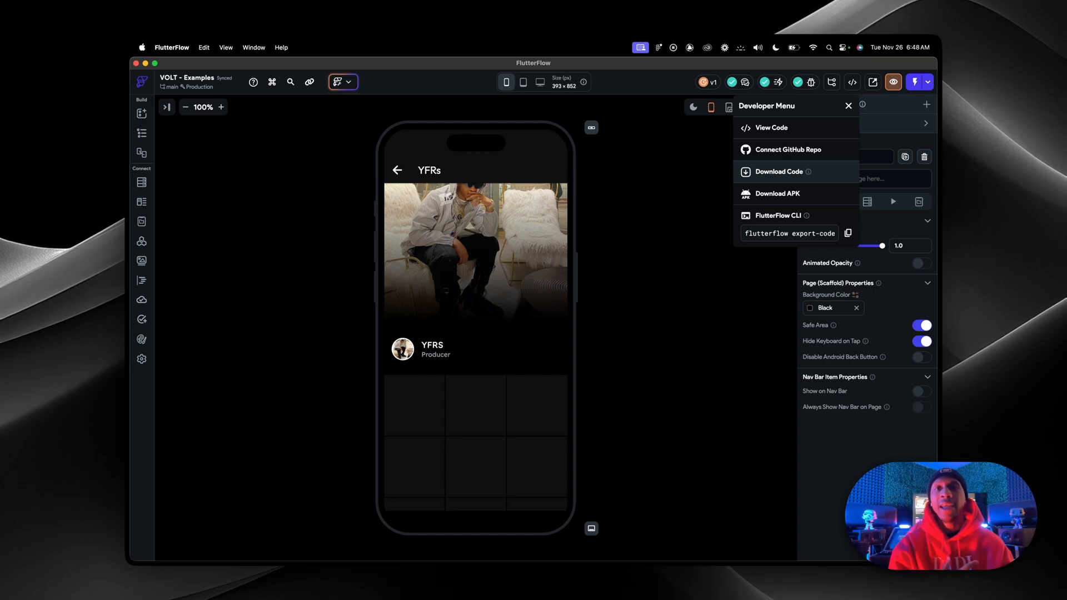
mouse_move(809, 173)
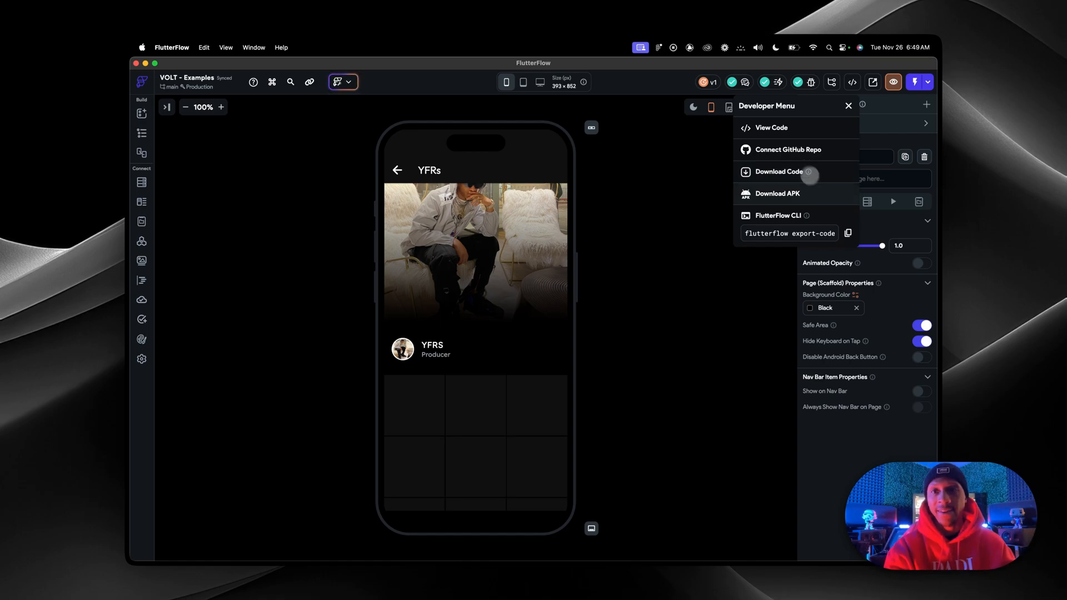
mouse_move(837, 193)
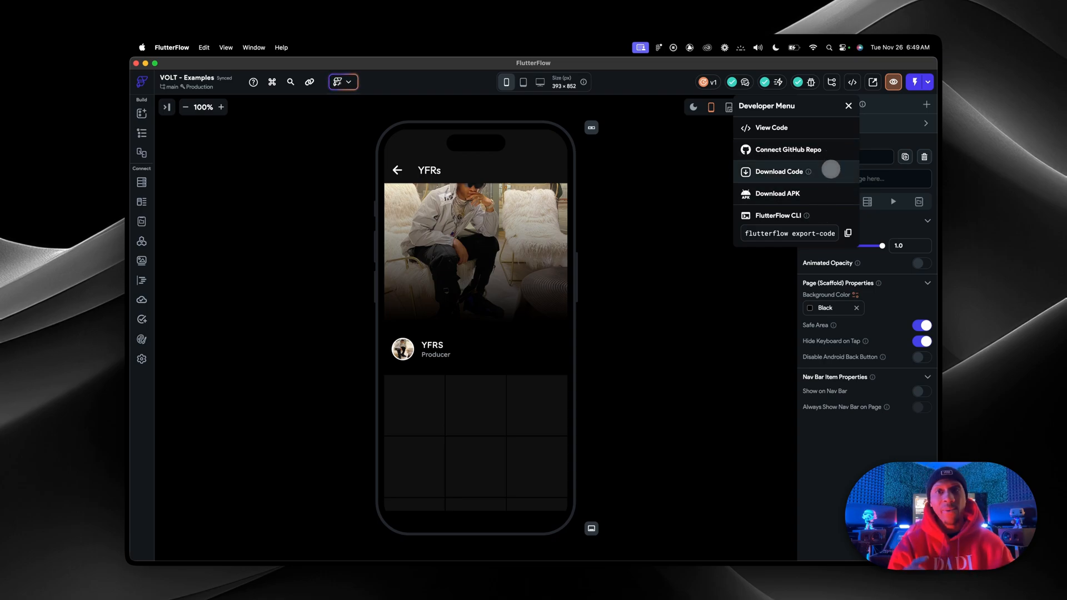
mouse_move(788, 149)
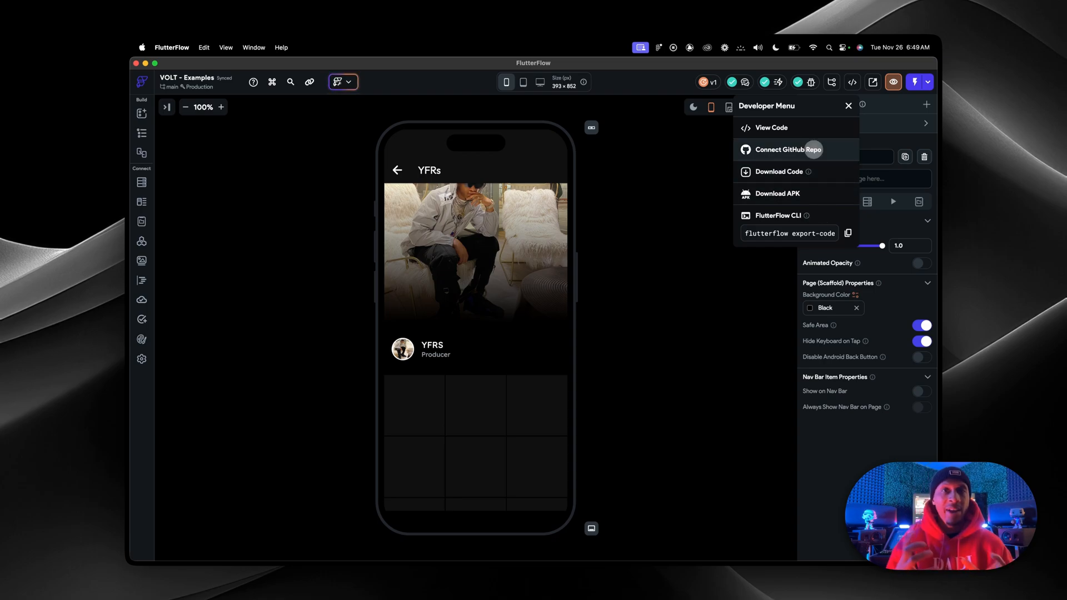